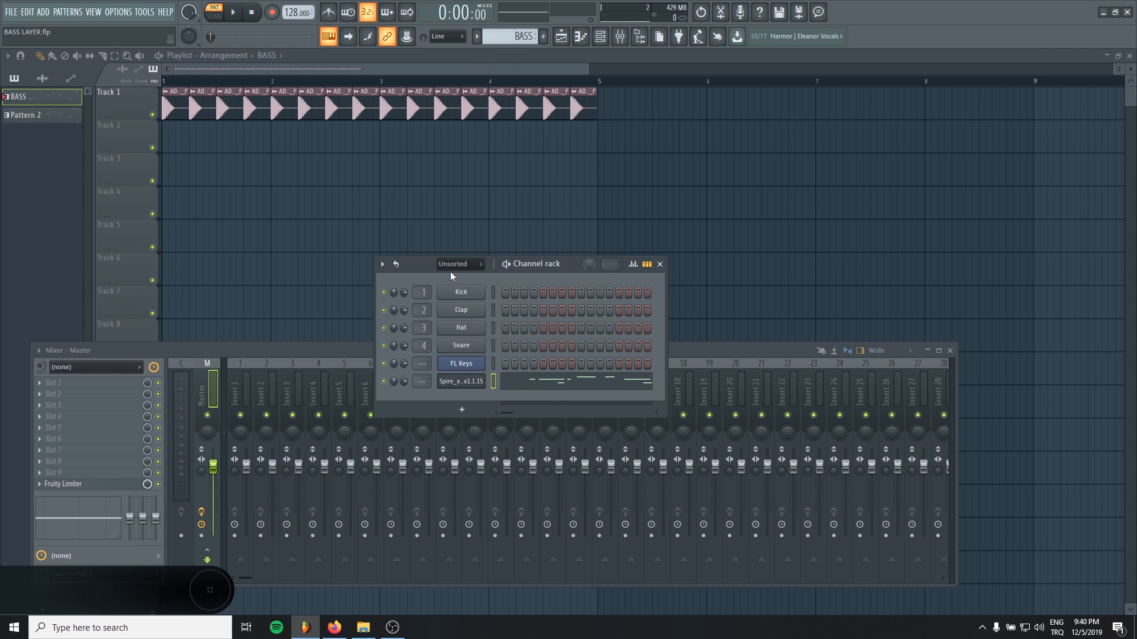
Play the bass pattern, check the Spire synth, and name its insert 'Mid Bass'
click(232, 12)
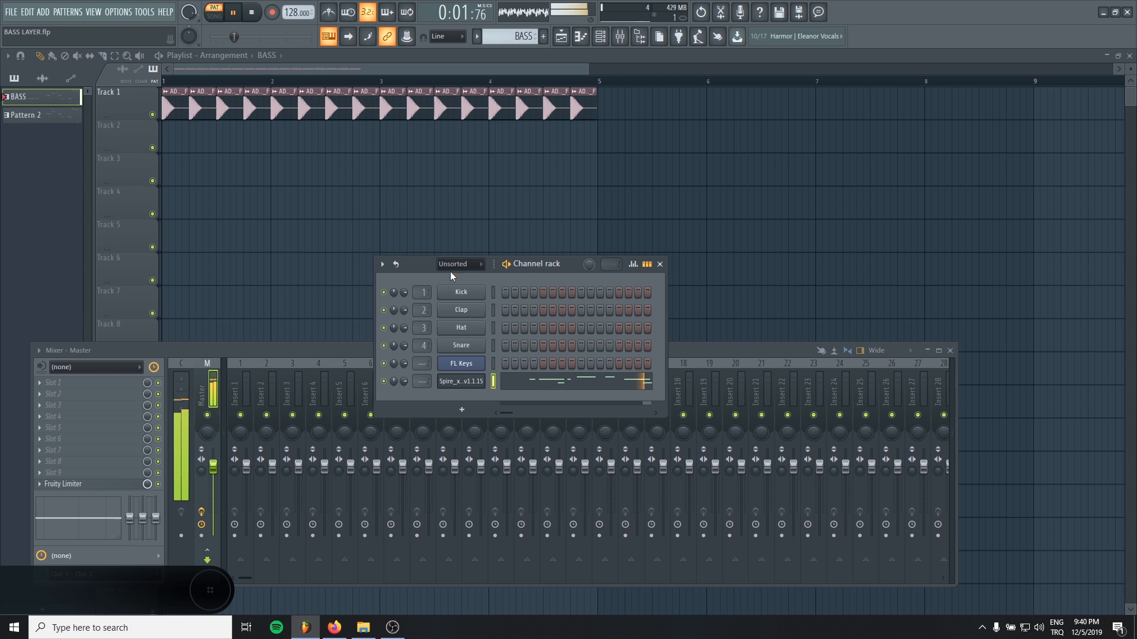
double_click(460, 382)
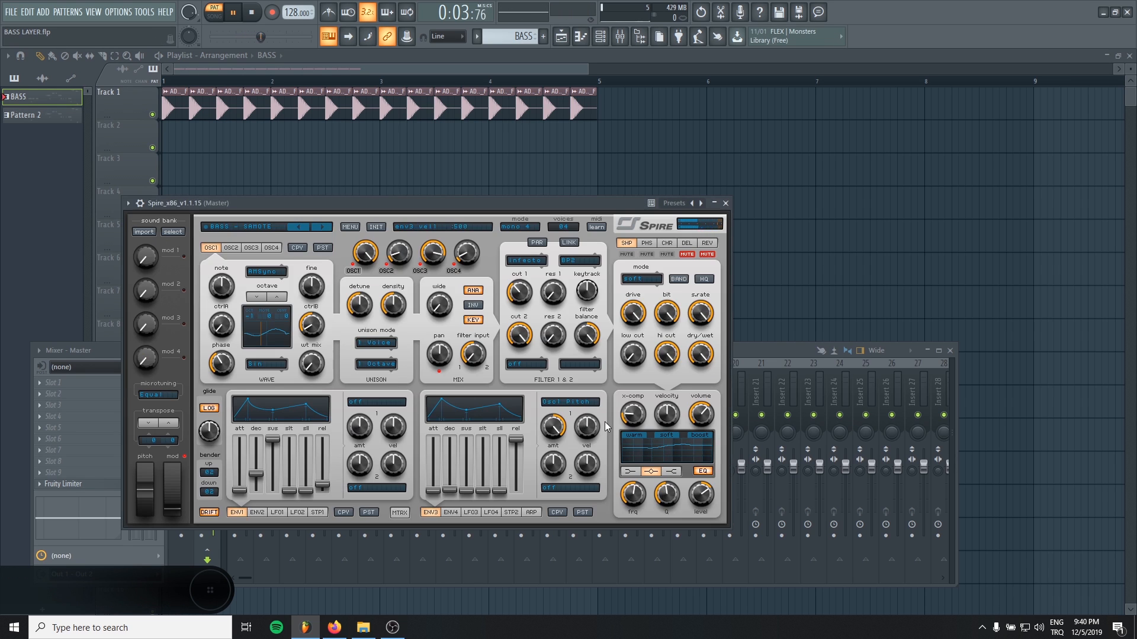
click(725, 203)
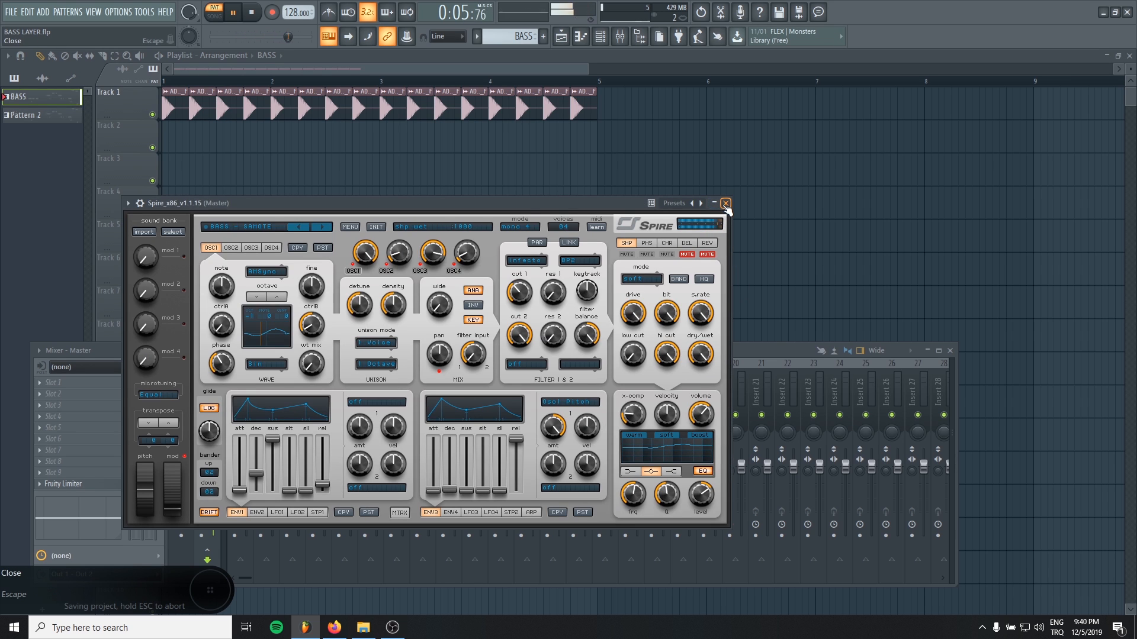
click(724, 203)
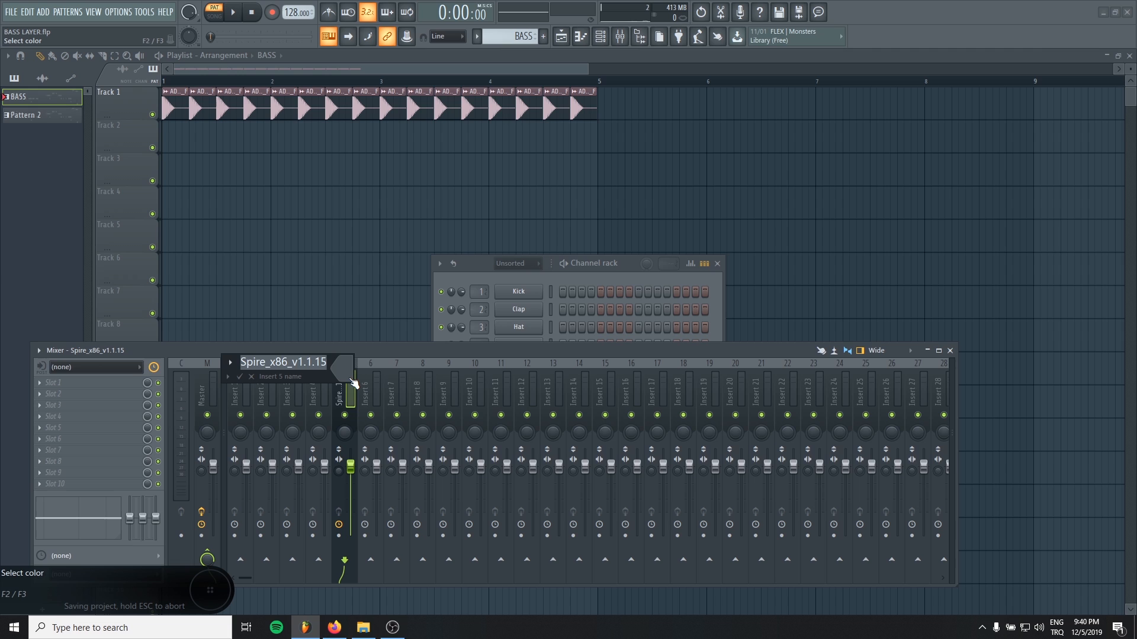
text(Mi)
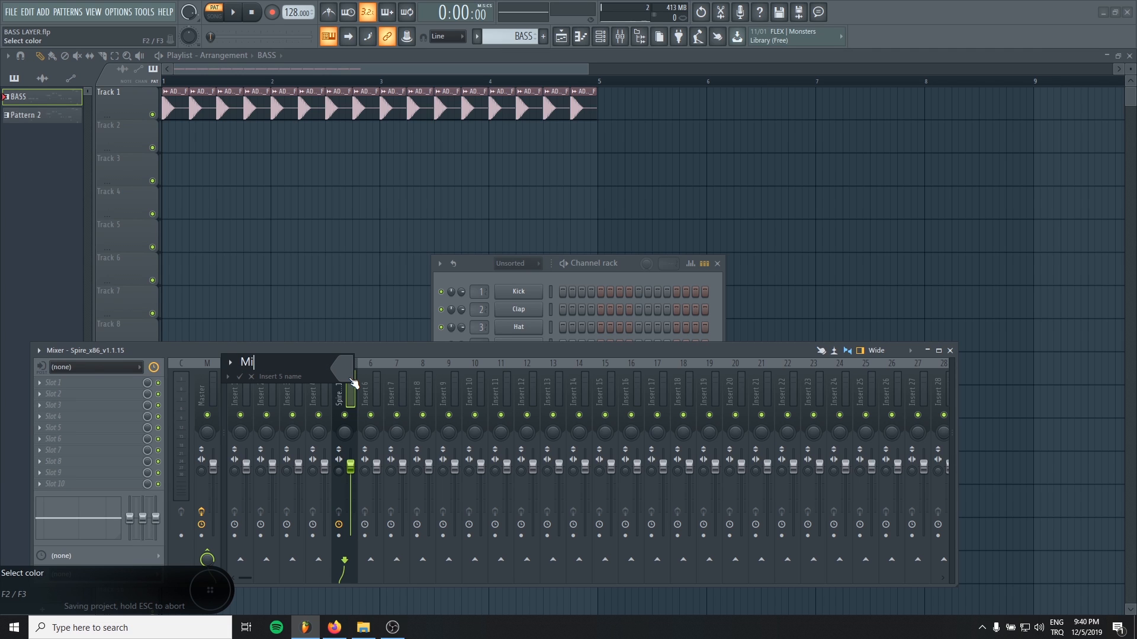
text(Mid Bass)
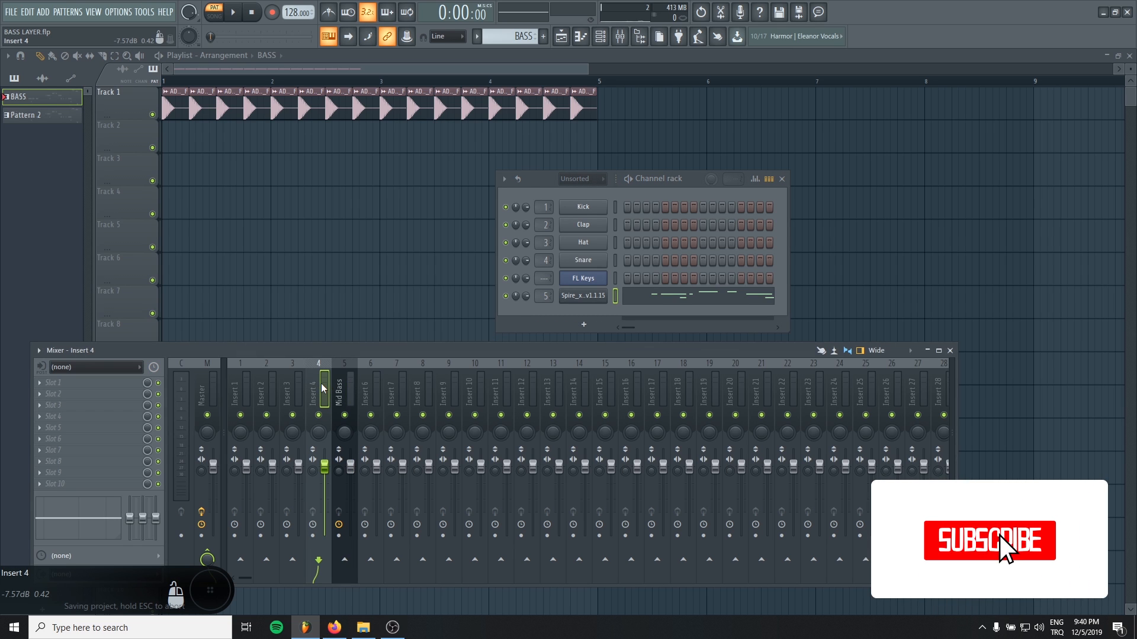
Clone the Spire channel as MID and name the bass bus insert 'BASS FINAL'
right_click(582, 296)
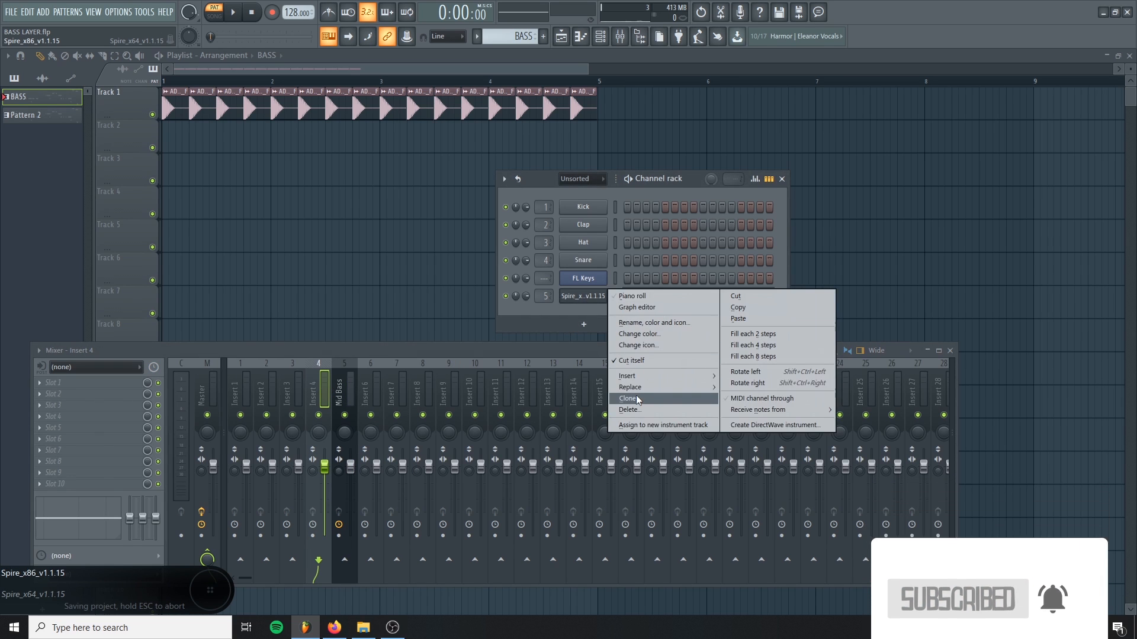
click(625, 398)
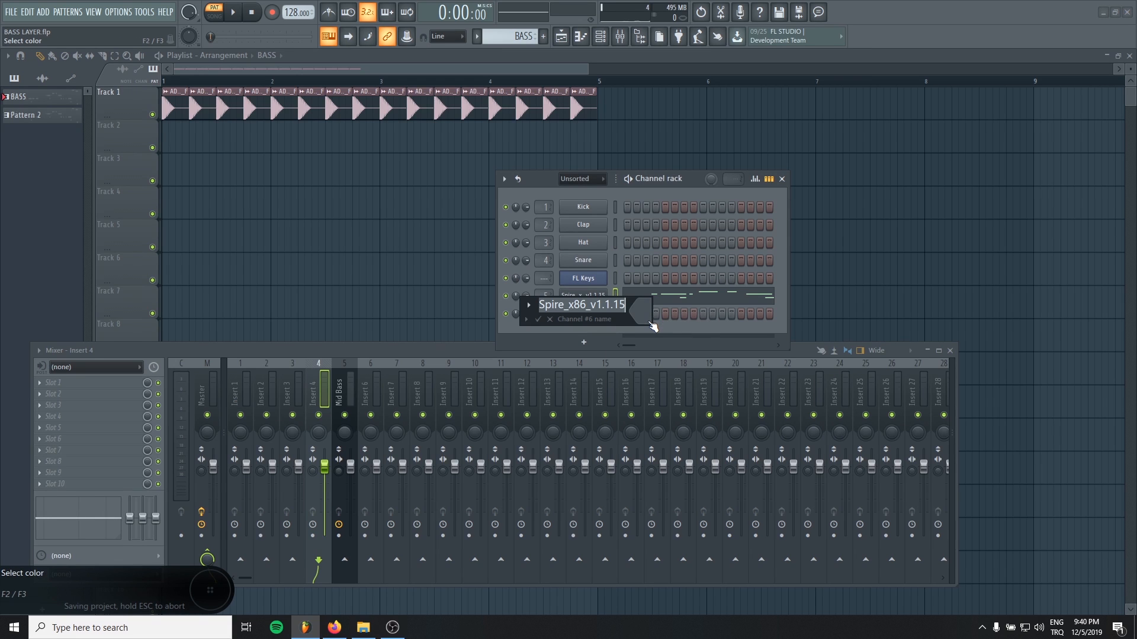
text(MID)
click(584, 296)
text(SU)
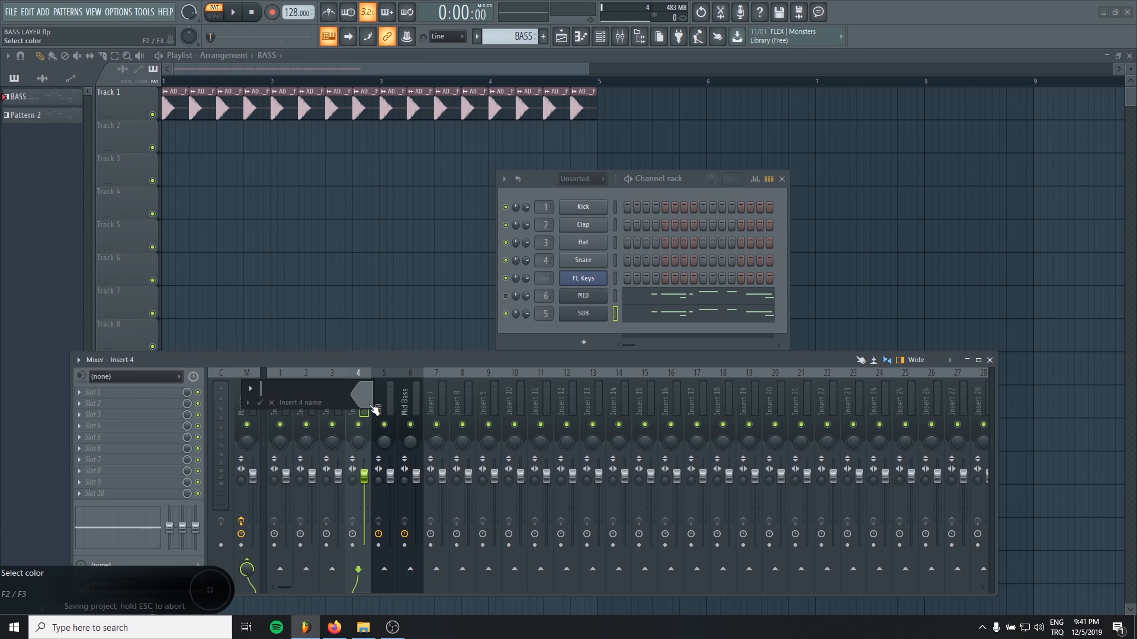
text(BASS FINAL)
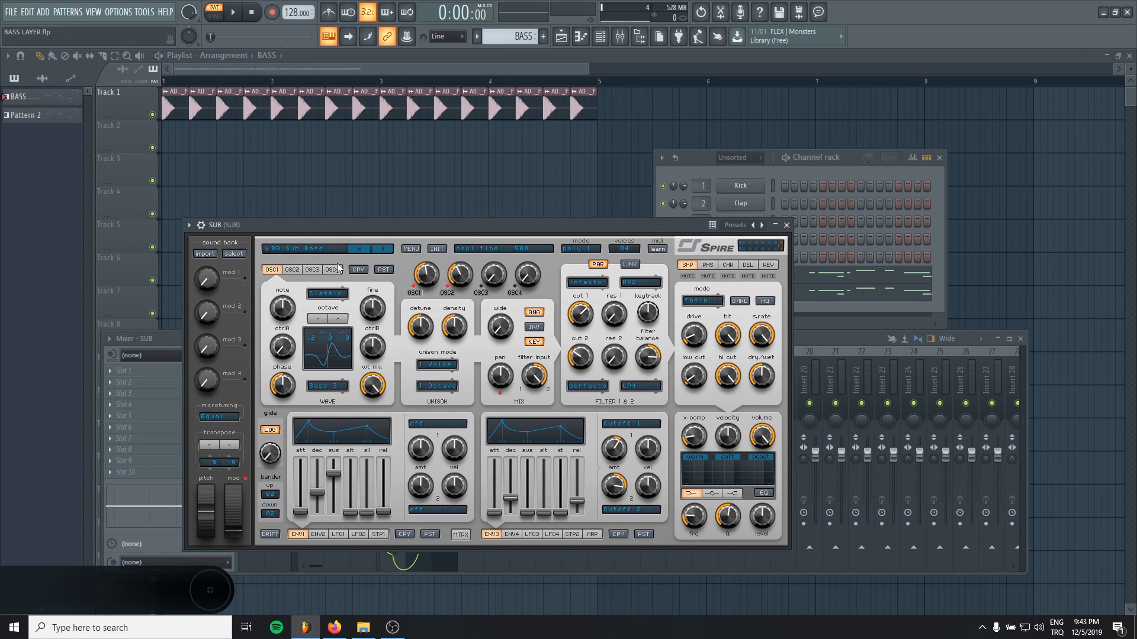
Save the project, inspect the MID and SUB Spire patches, and close the SUB synth
key(ctrl+s)
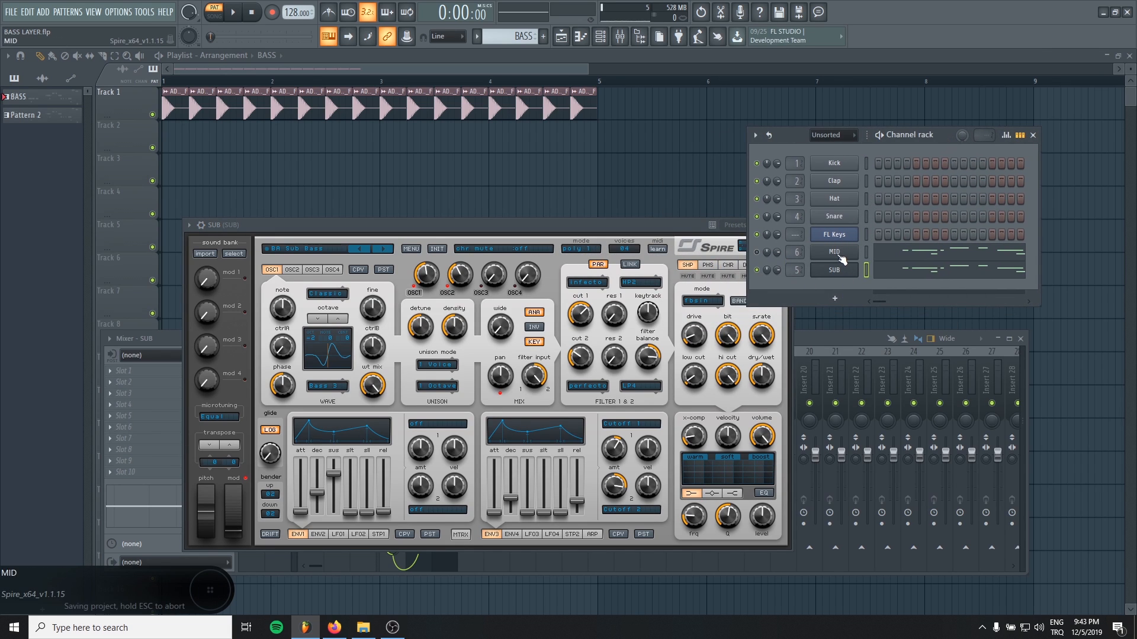
click(834, 252)
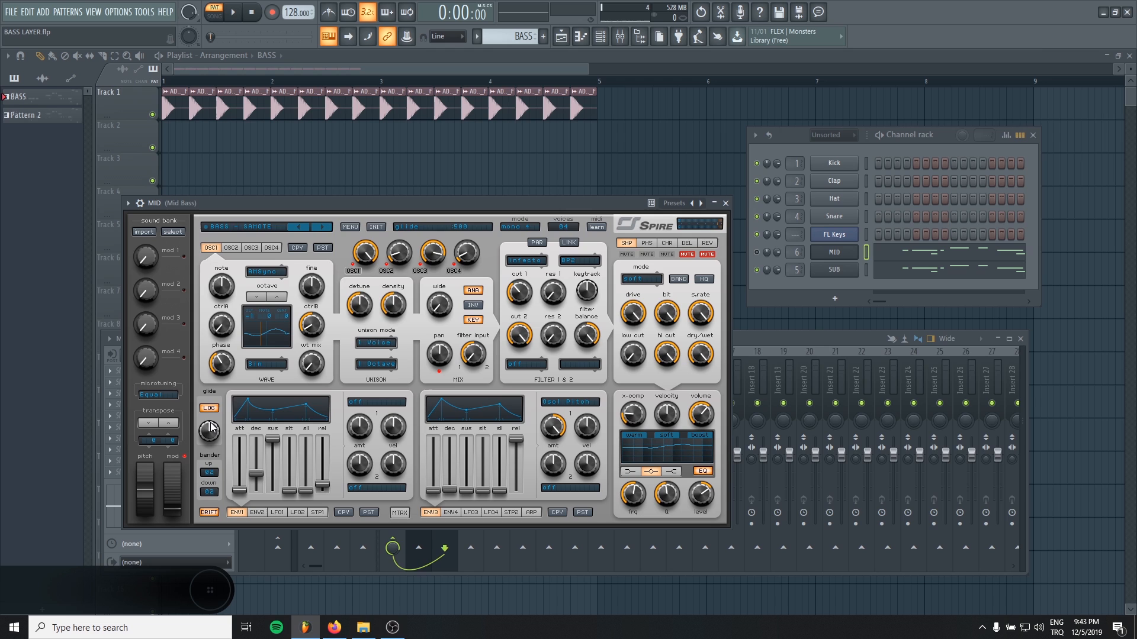
mouse_move(214, 452)
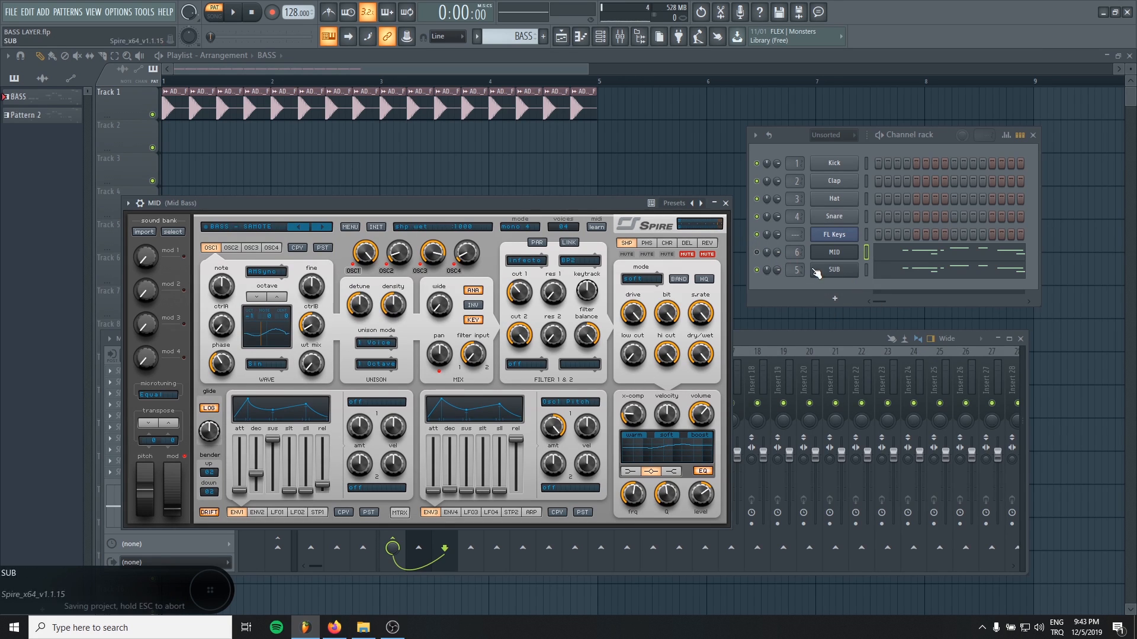
click(834, 269)
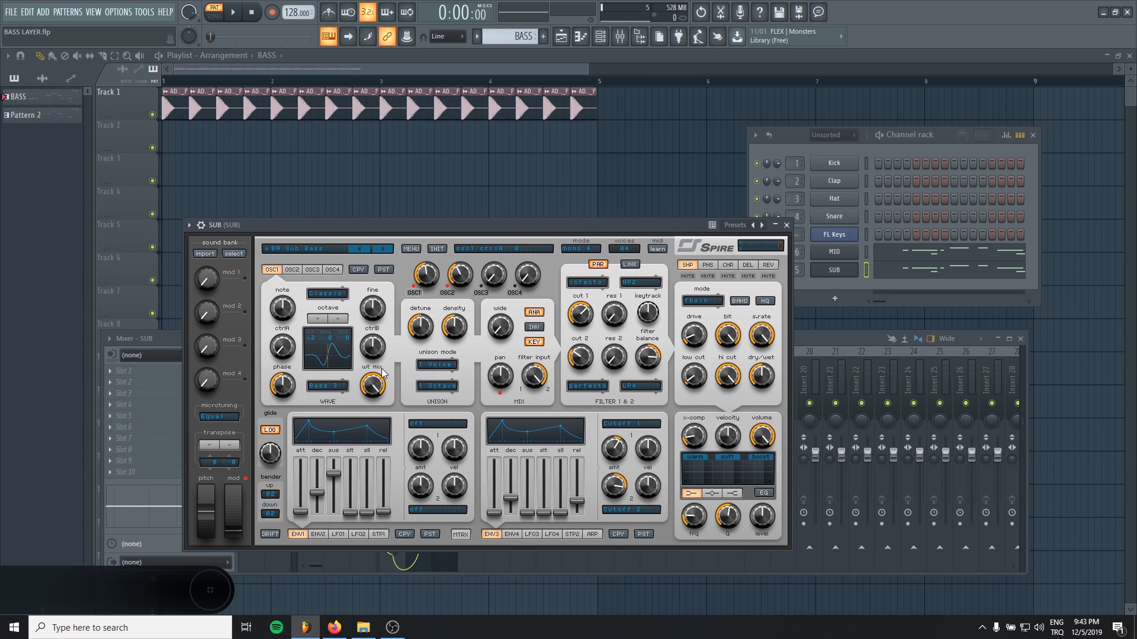
click(785, 225)
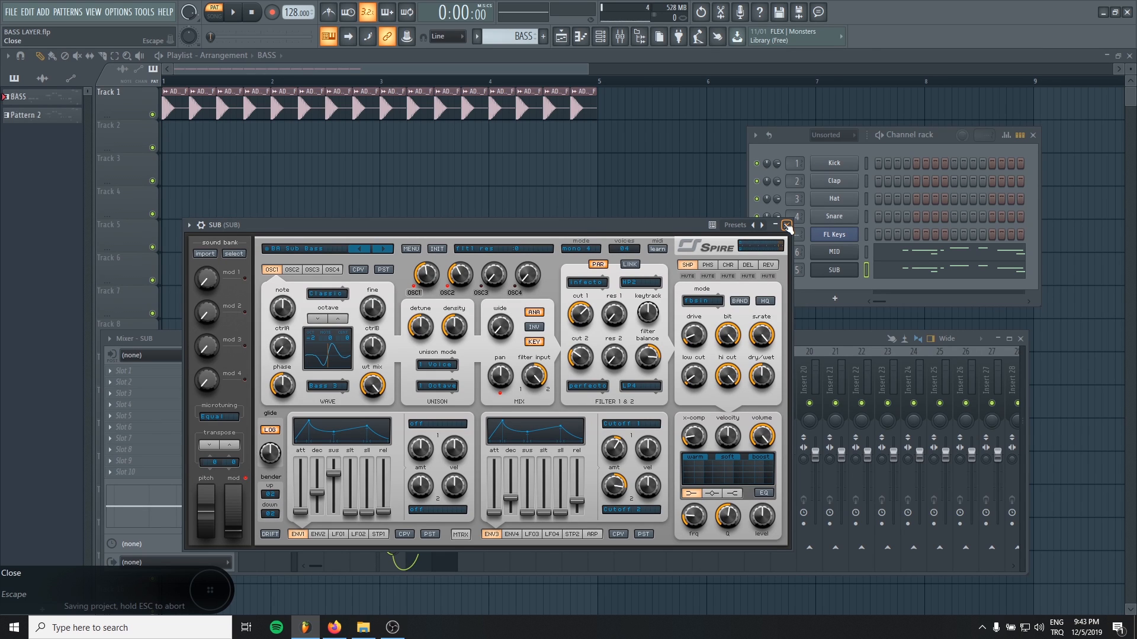
click(787, 227)
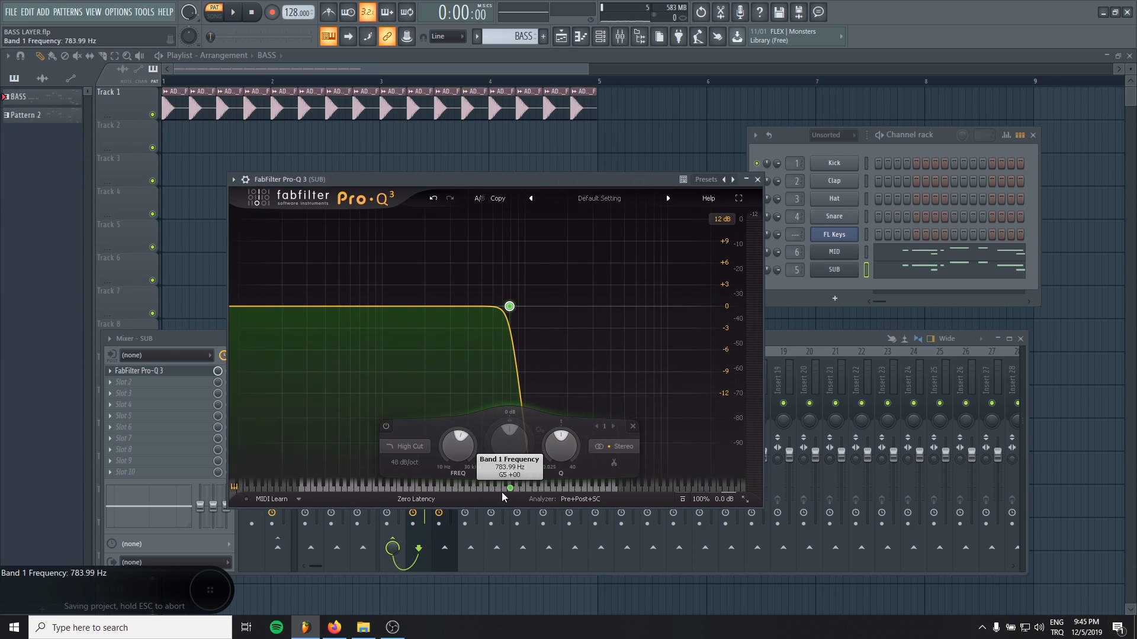
Pull the SUB Pro-Q 3 high cut lower and adjust the SUB fader level
drag(509, 306, 388, 306)
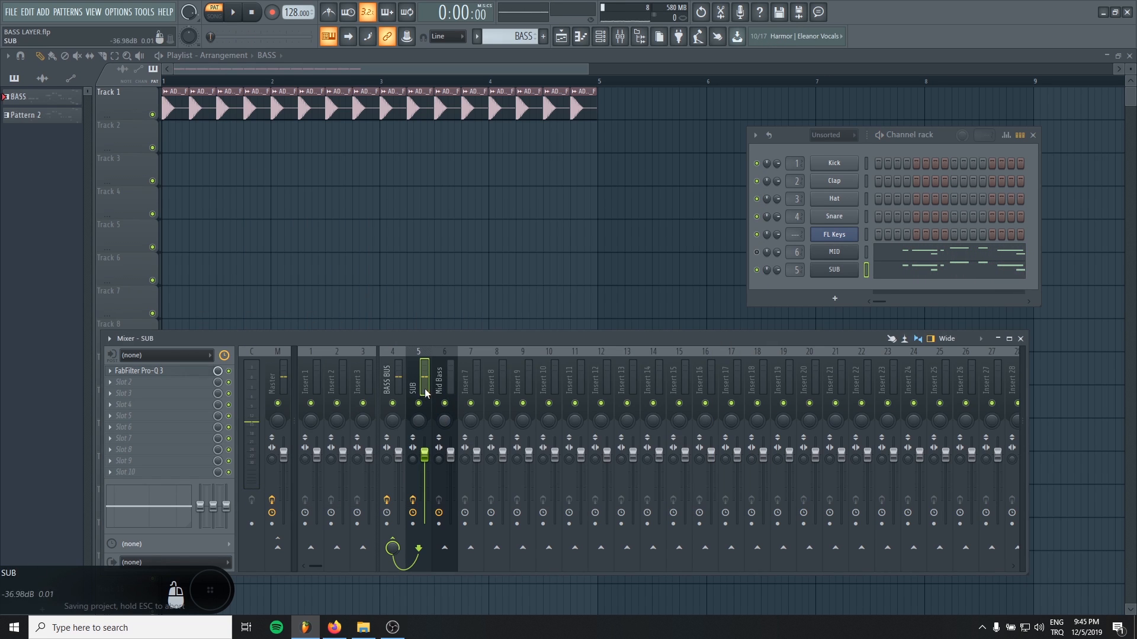
drag(424, 455, 424, 443)
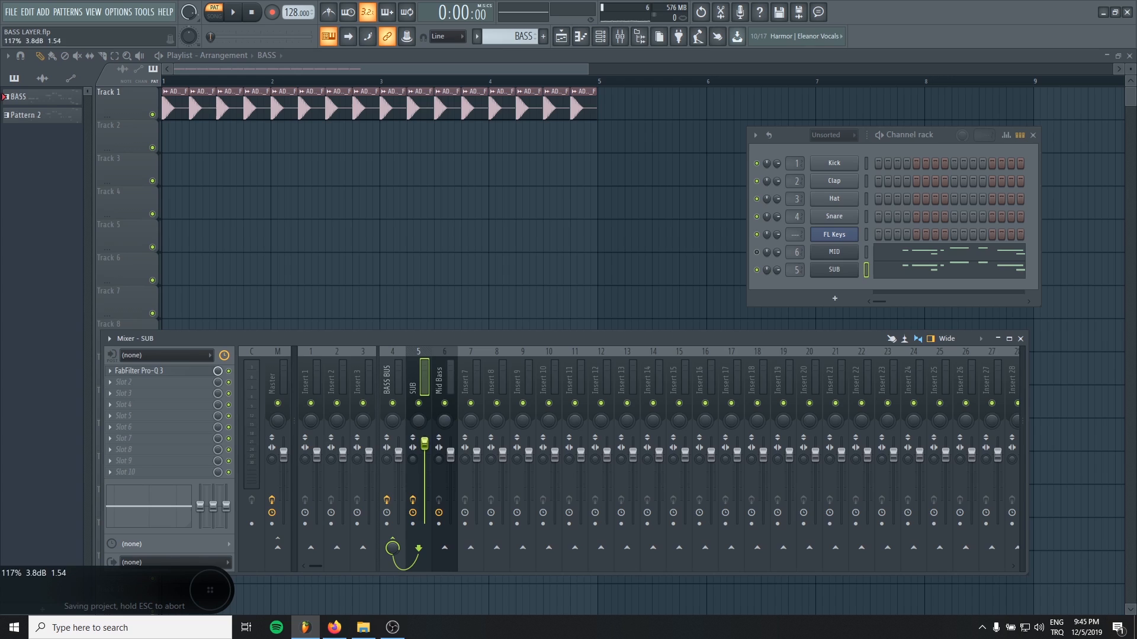
drag(424, 444, 424, 522)
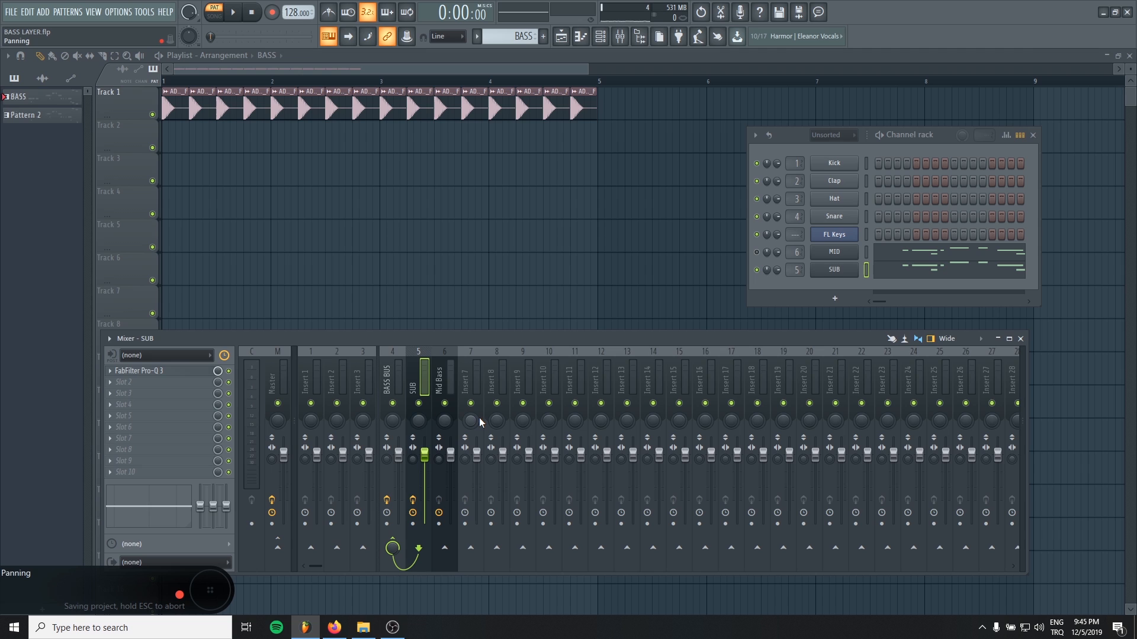
drag(424, 453, 423, 460)
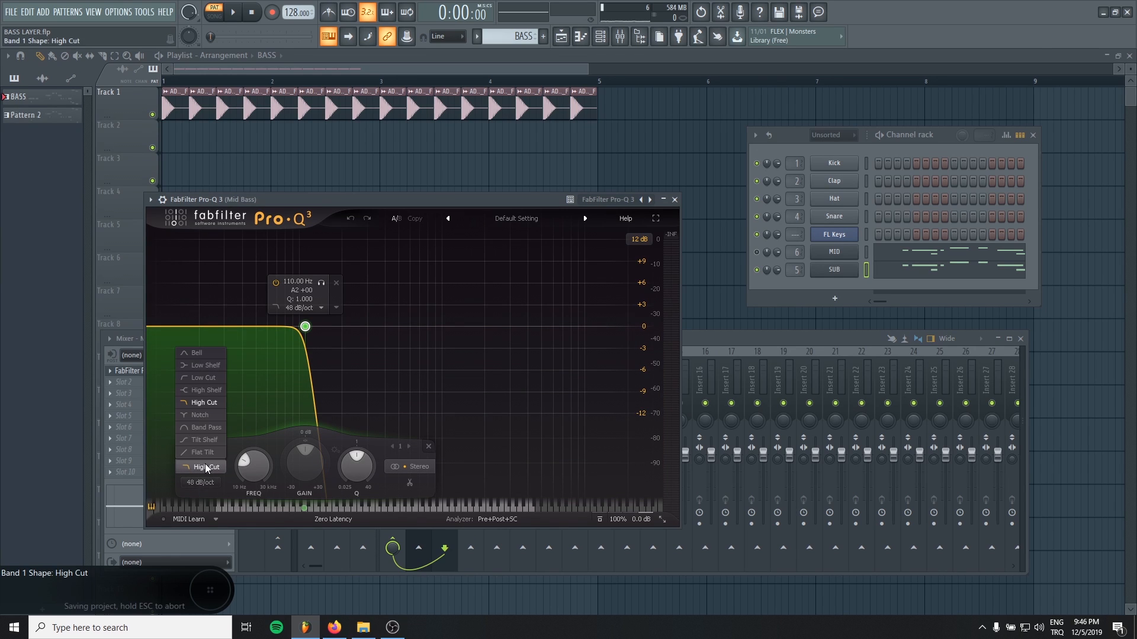
Make the Mid Bass Pro-Q 3 band a Low Cut around 110 Hz
click(204, 377)
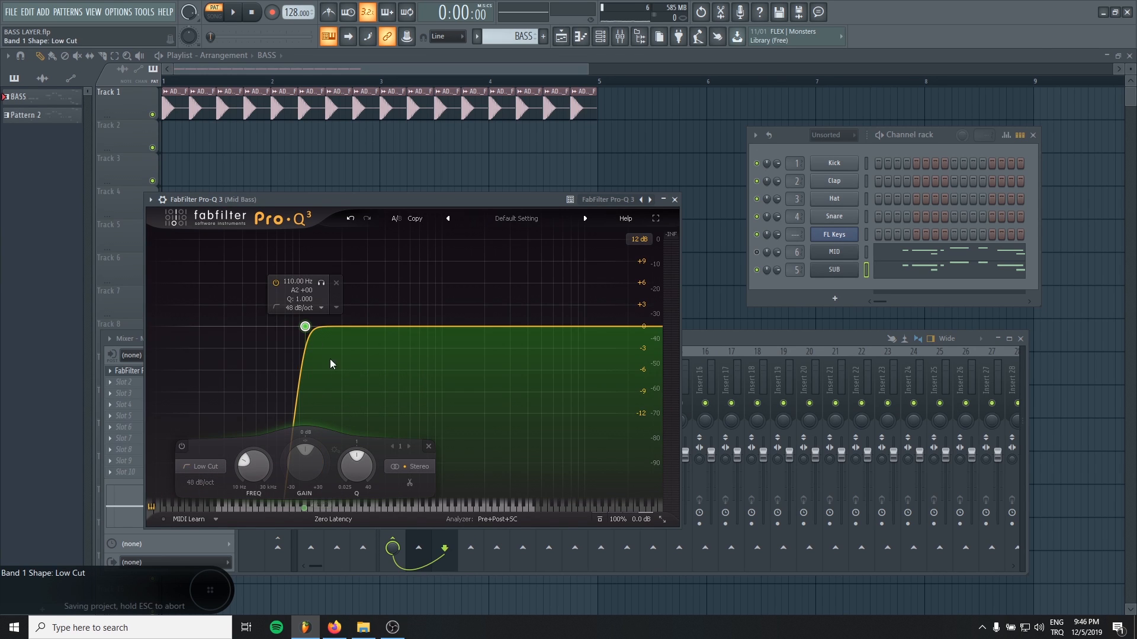
click(673, 199)
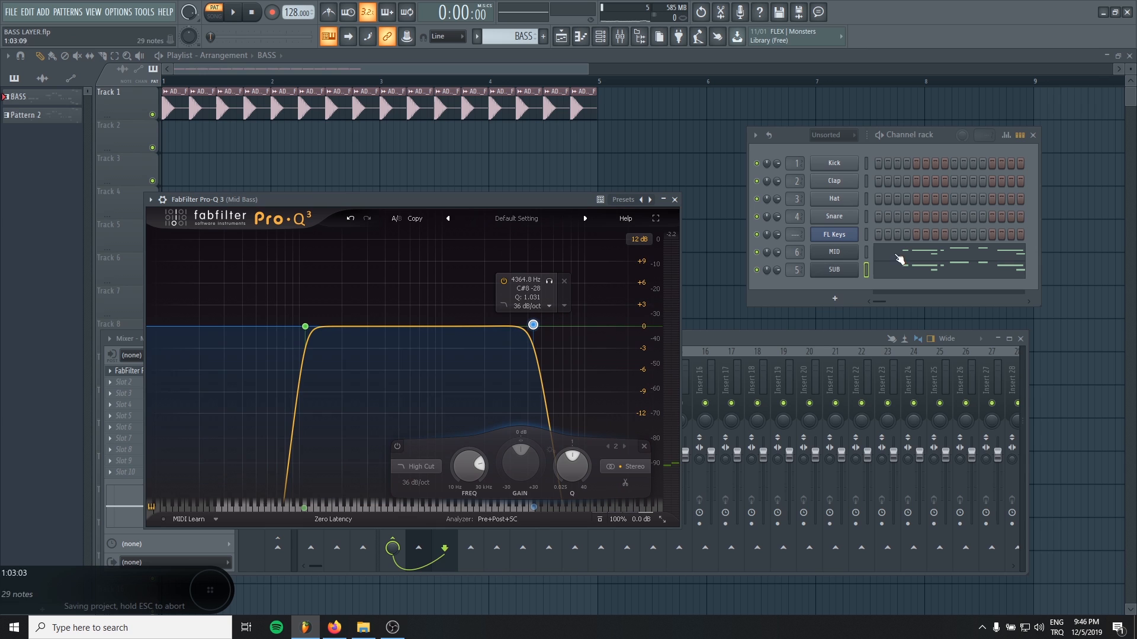
Drag the Mid Bass high cut down to about 1568 Hz at 12 dB/oct
drag(533, 323, 525, 327)
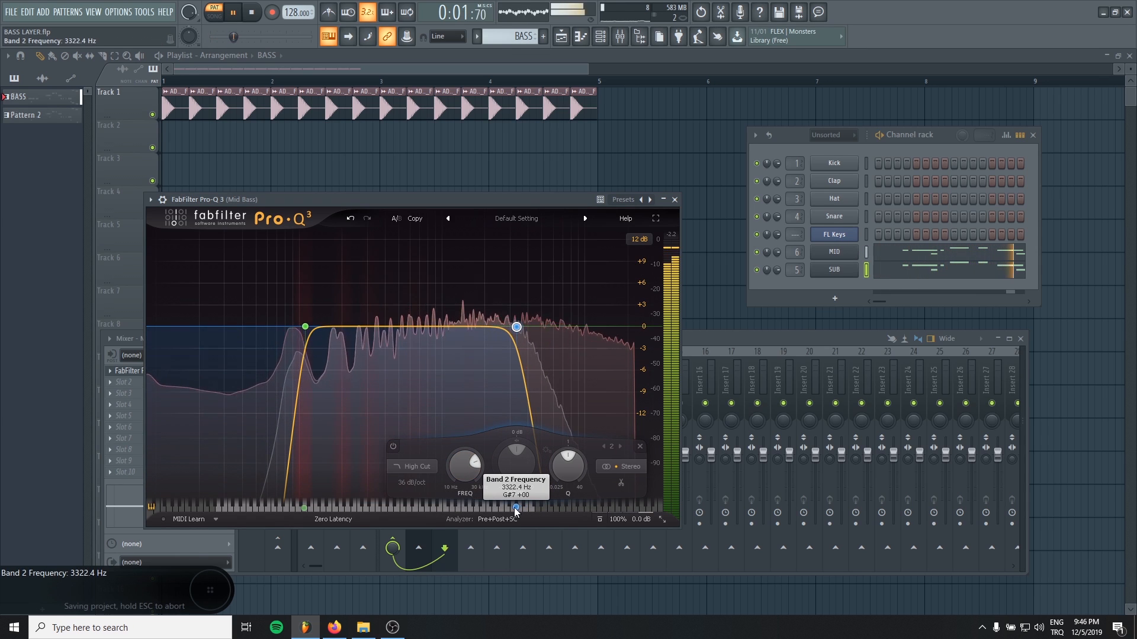
drag(516, 327, 509, 327)
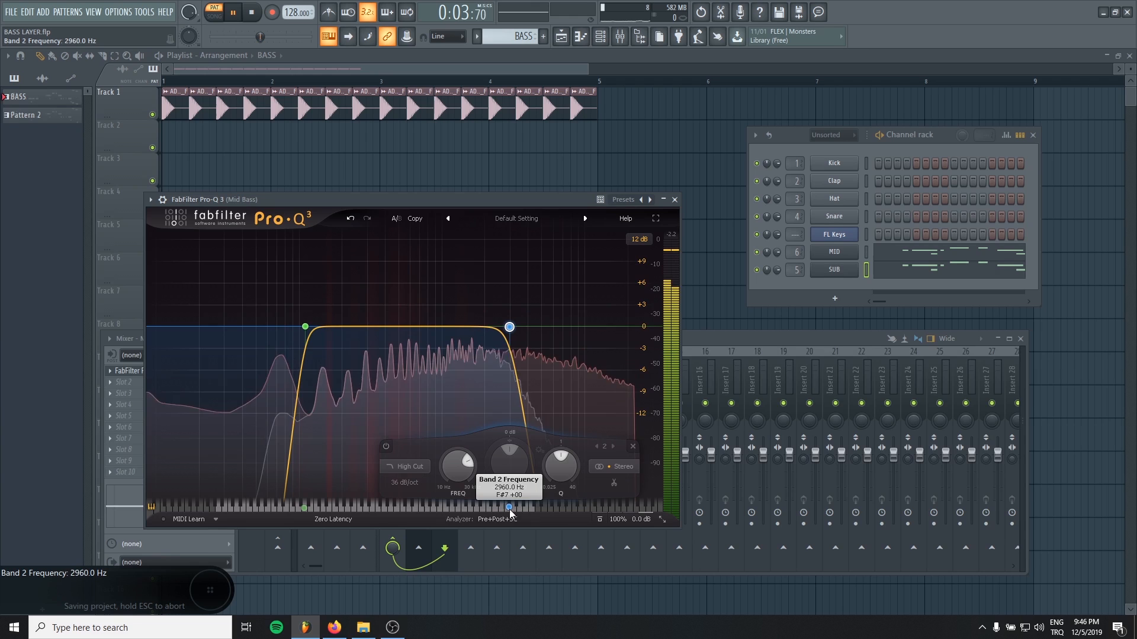
drag(509, 327, 513, 328)
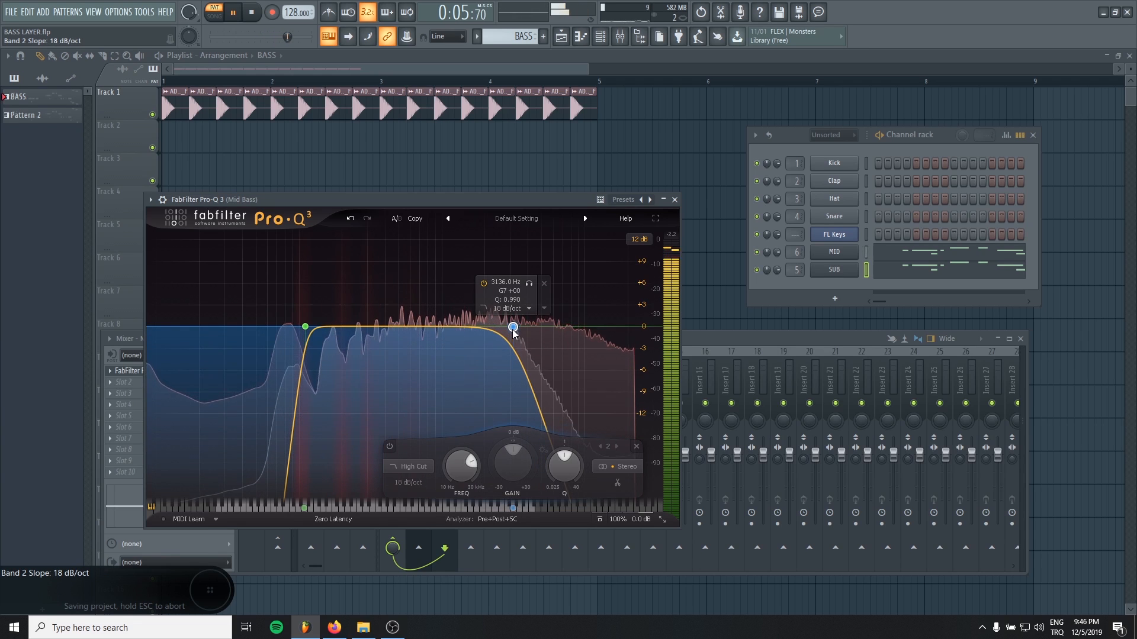
drag(513, 327, 485, 327)
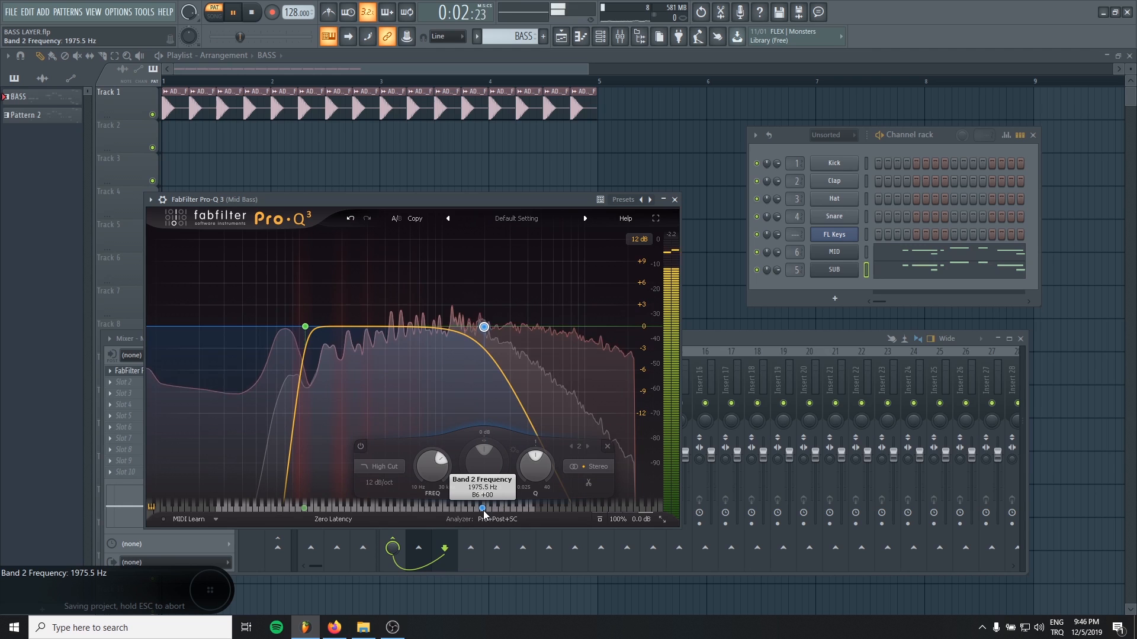
drag(484, 327, 462, 326)
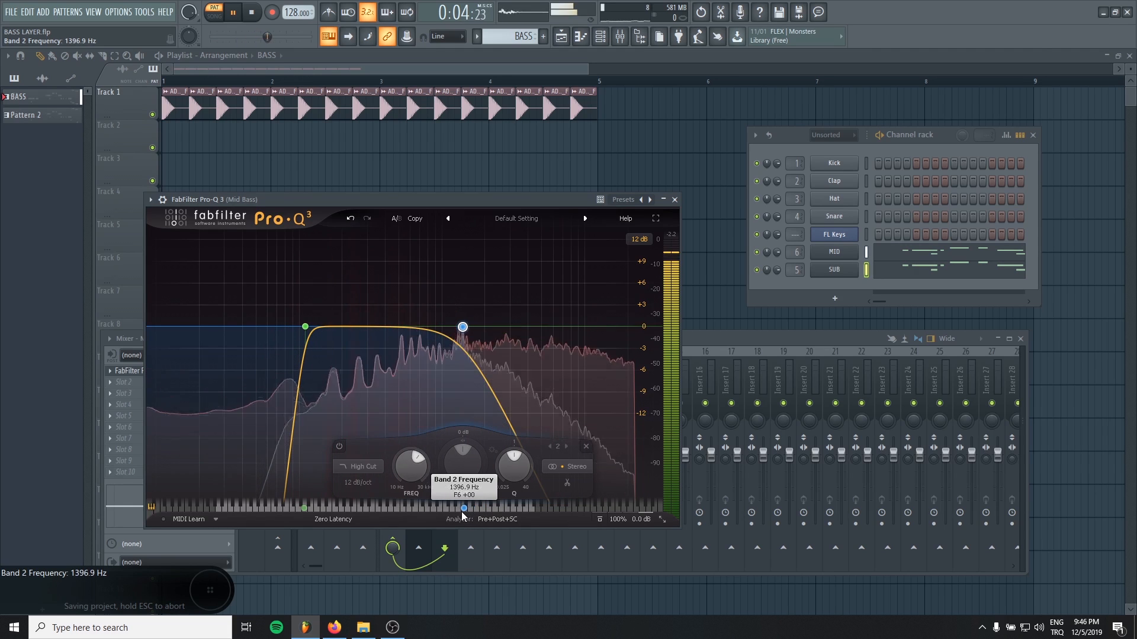
drag(462, 326, 470, 327)
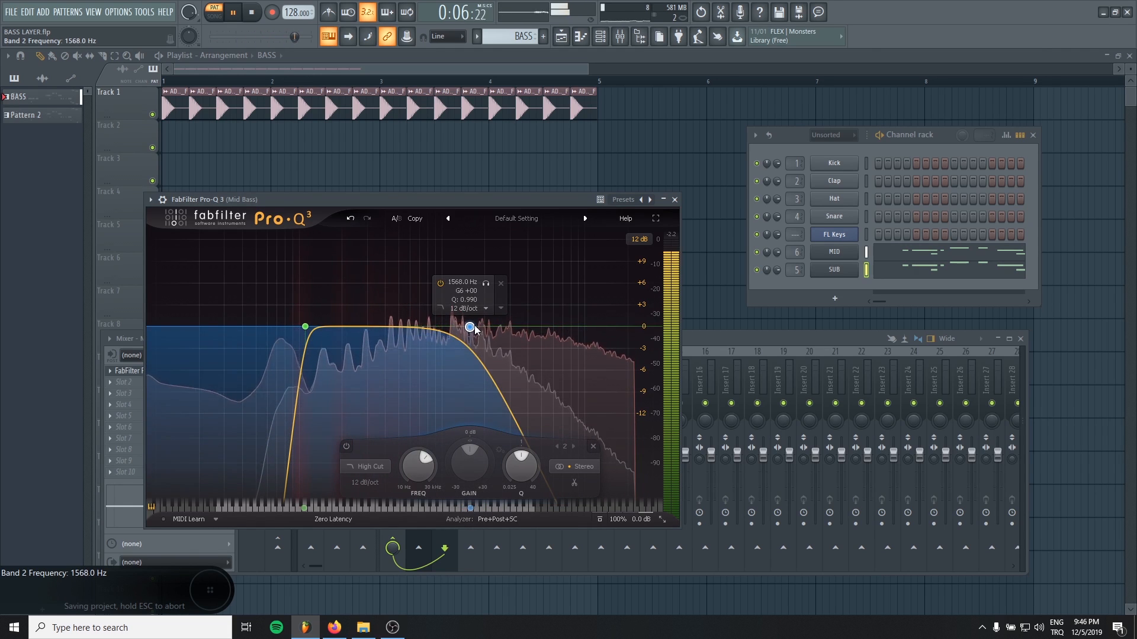
click(674, 200)
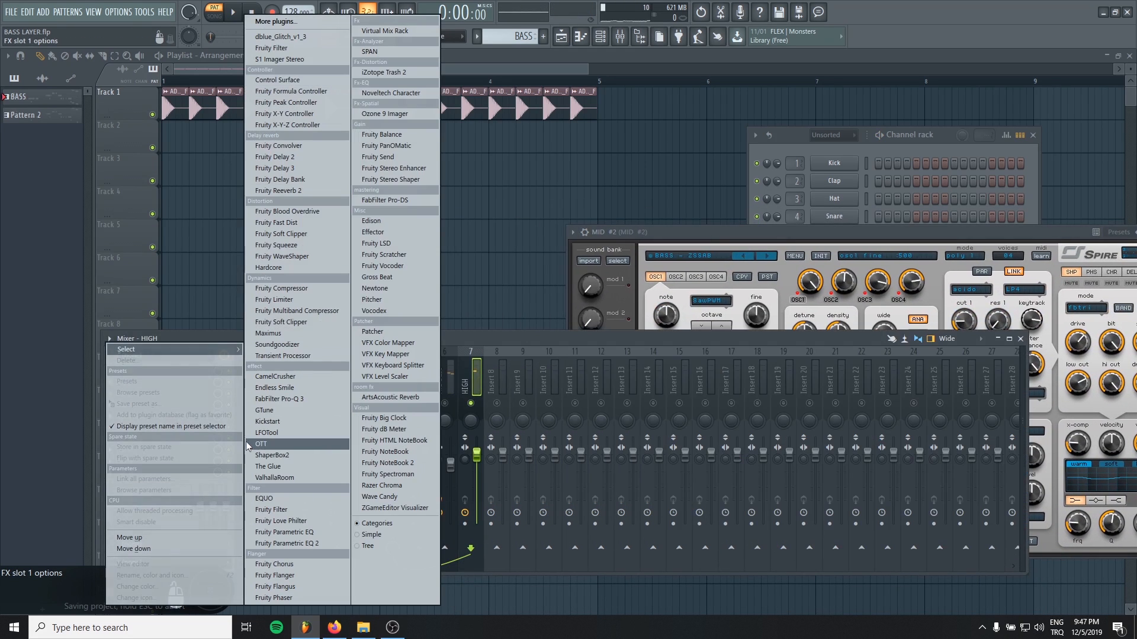
Add OTT to an empty effect slot on the HIGH insert
click(279, 398)
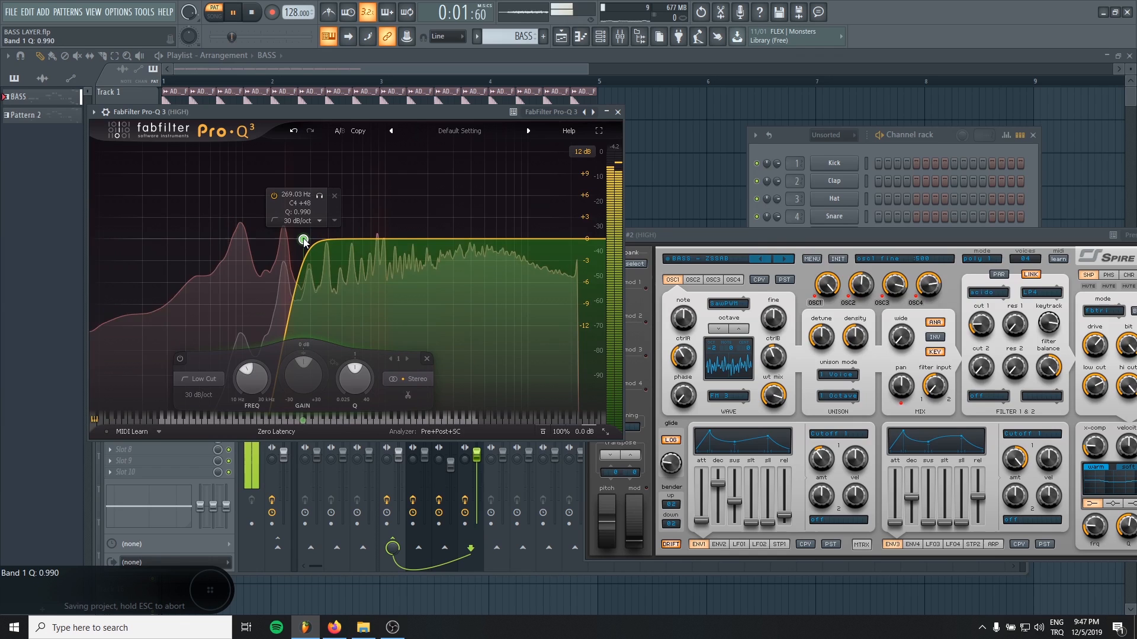
Lower the HIGH Pro-Q 3 low cut to about 196 Hz and close the EQ
drag(303, 240, 291, 238)
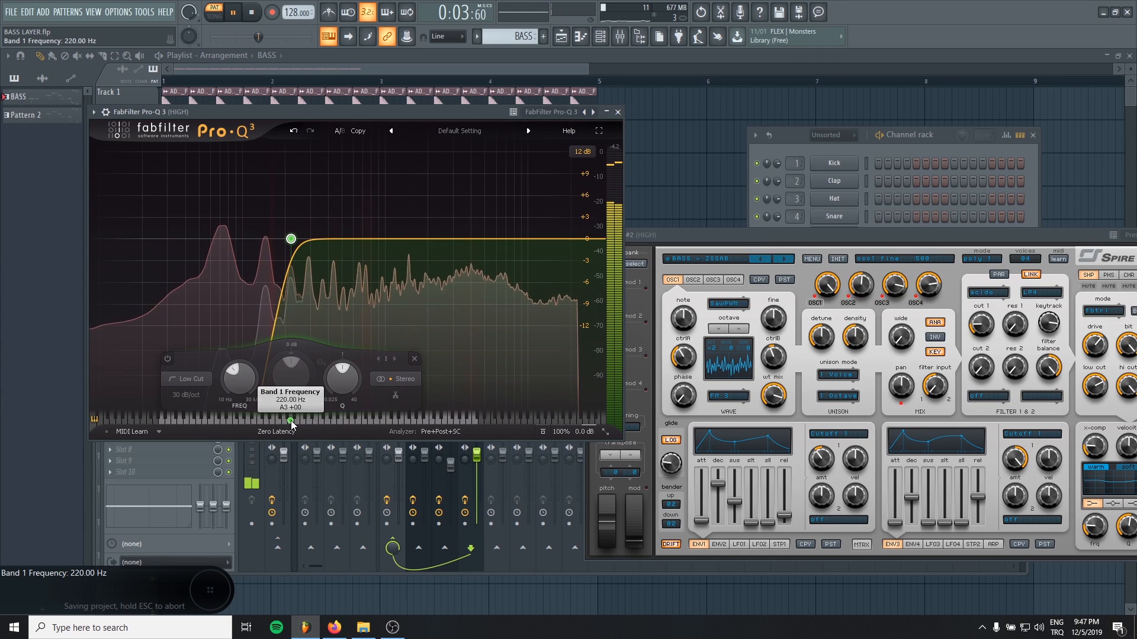
drag(291, 238, 283, 239)
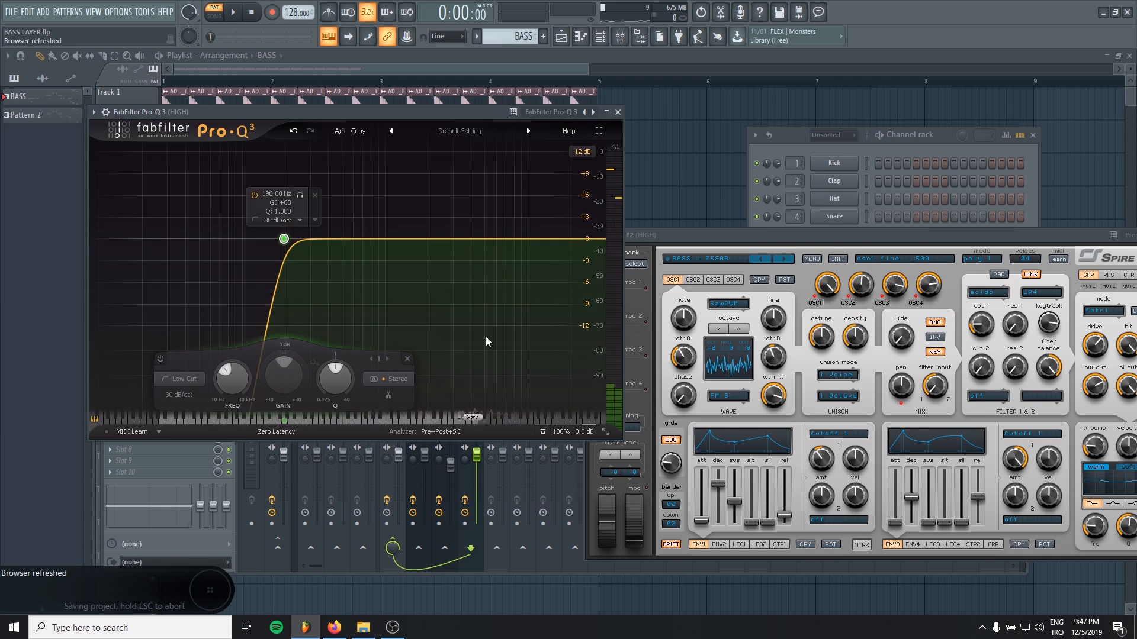
click(617, 112)
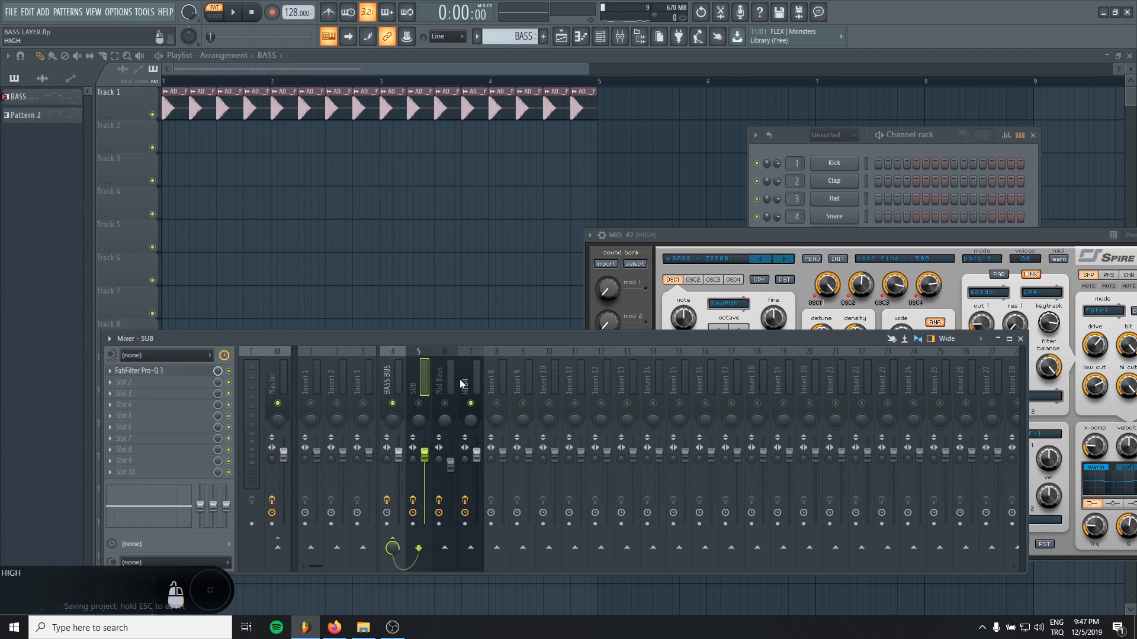
Bring the HIGH layer's synth window forward and move it fully into view
click(470, 374)
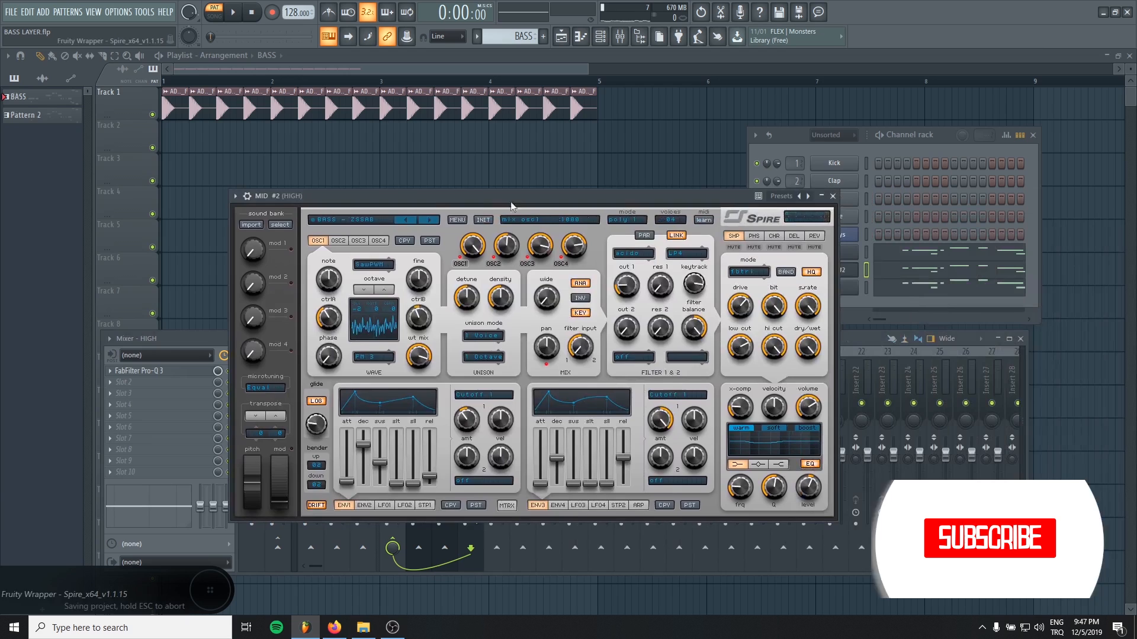
drag(316, 424, 315, 406)
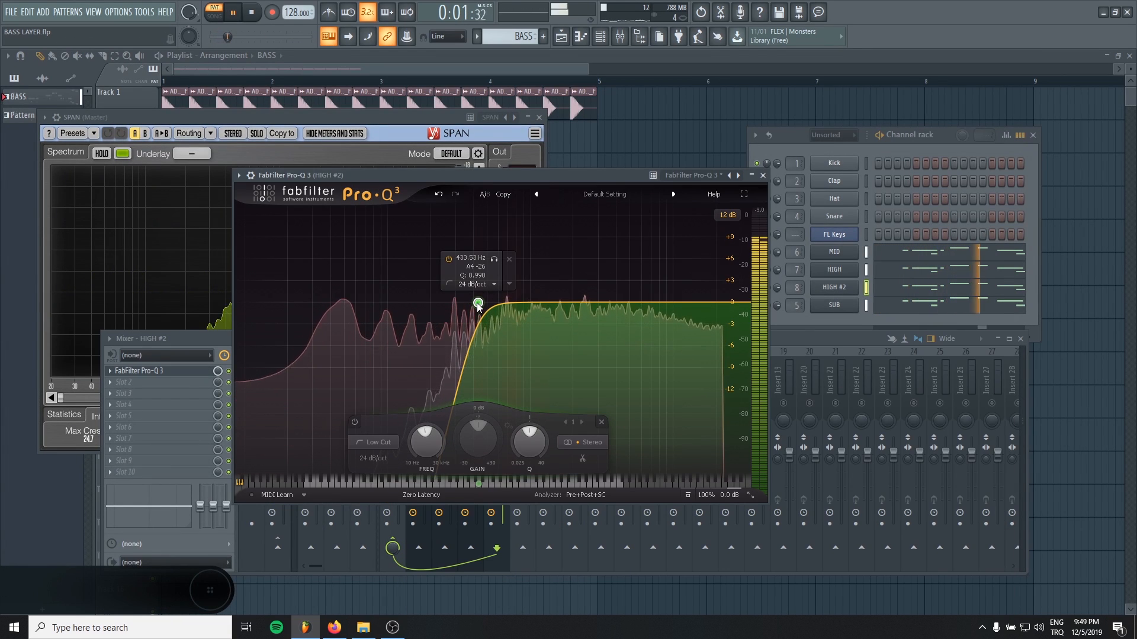
Set HIGH #2's low cut near 392 Hz and add a dip around 700 Hz
drag(478, 303, 477, 486)
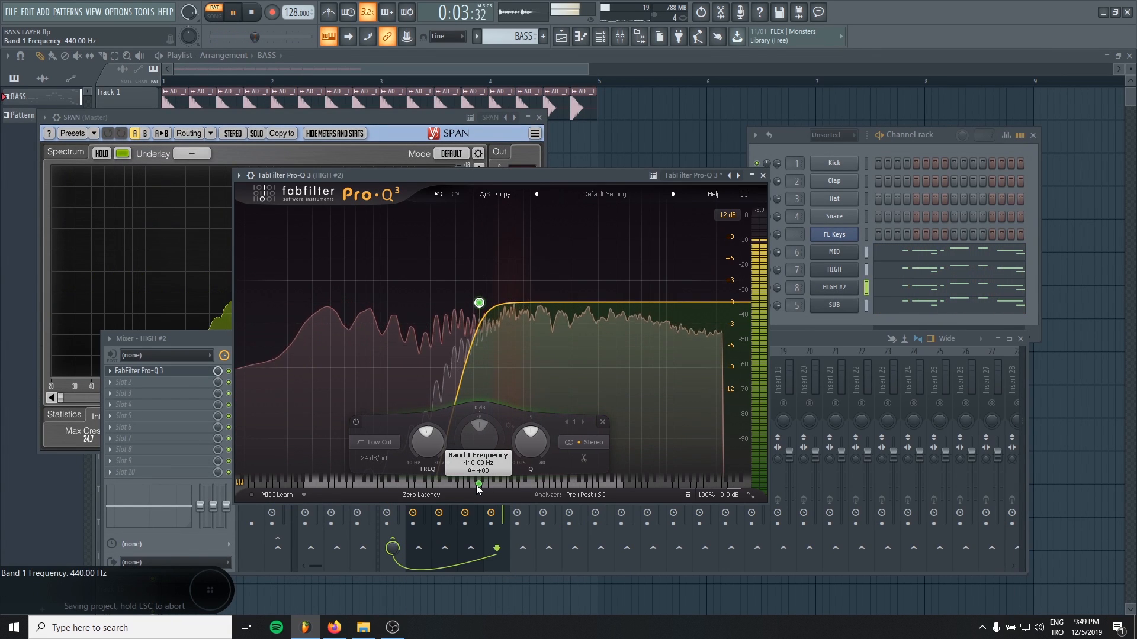
drag(479, 302, 472, 302)
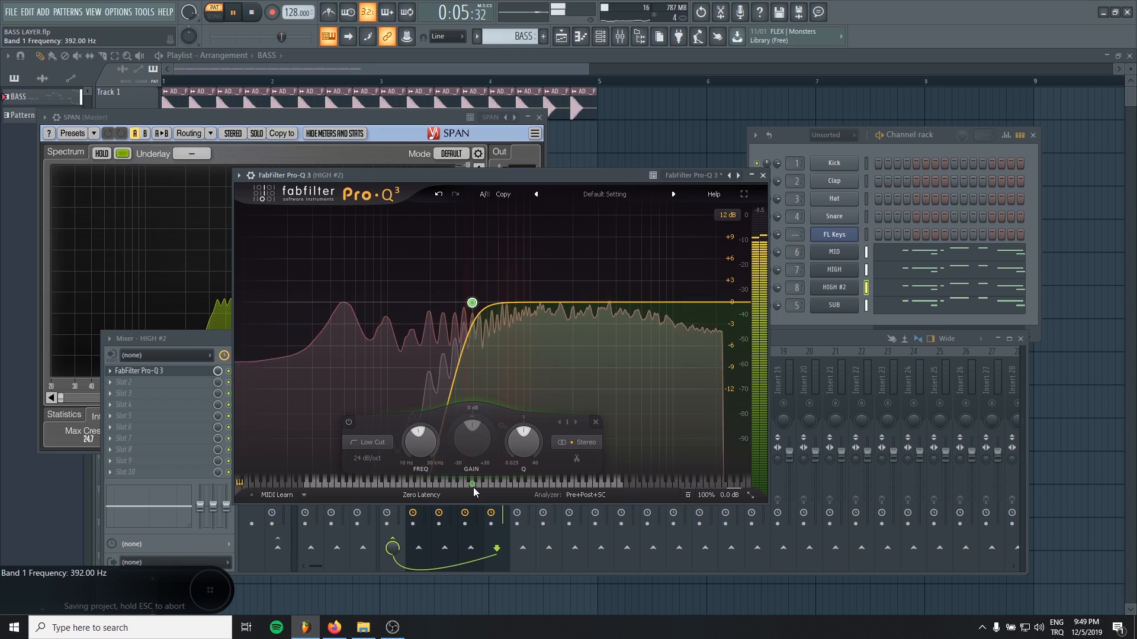
drag(472, 302, 508, 355)
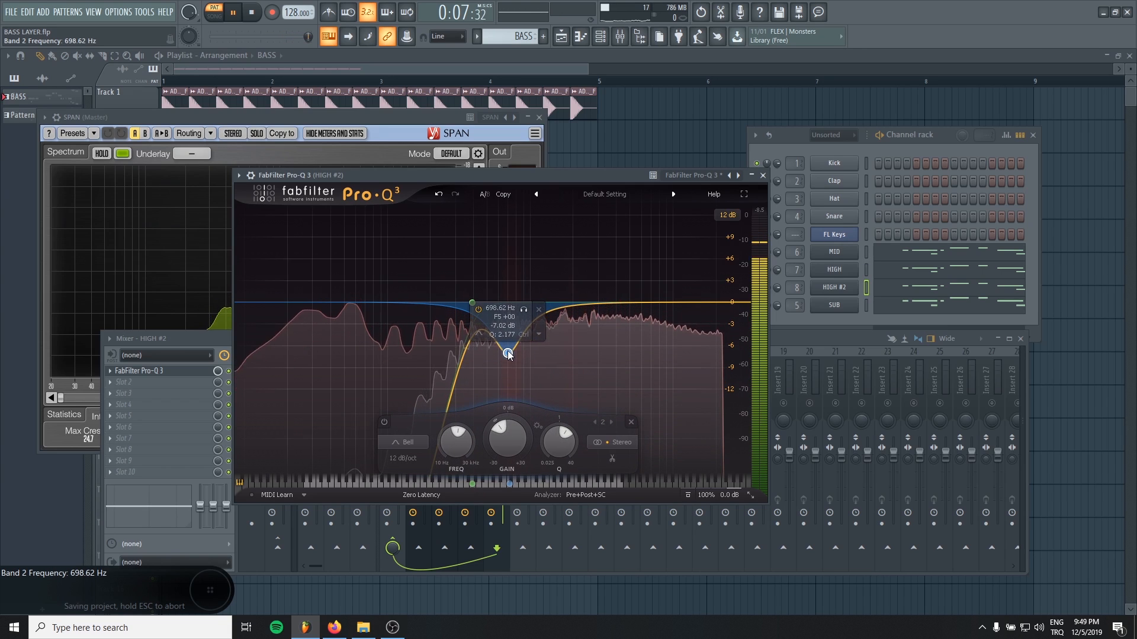
drag(507, 355, 507, 261)
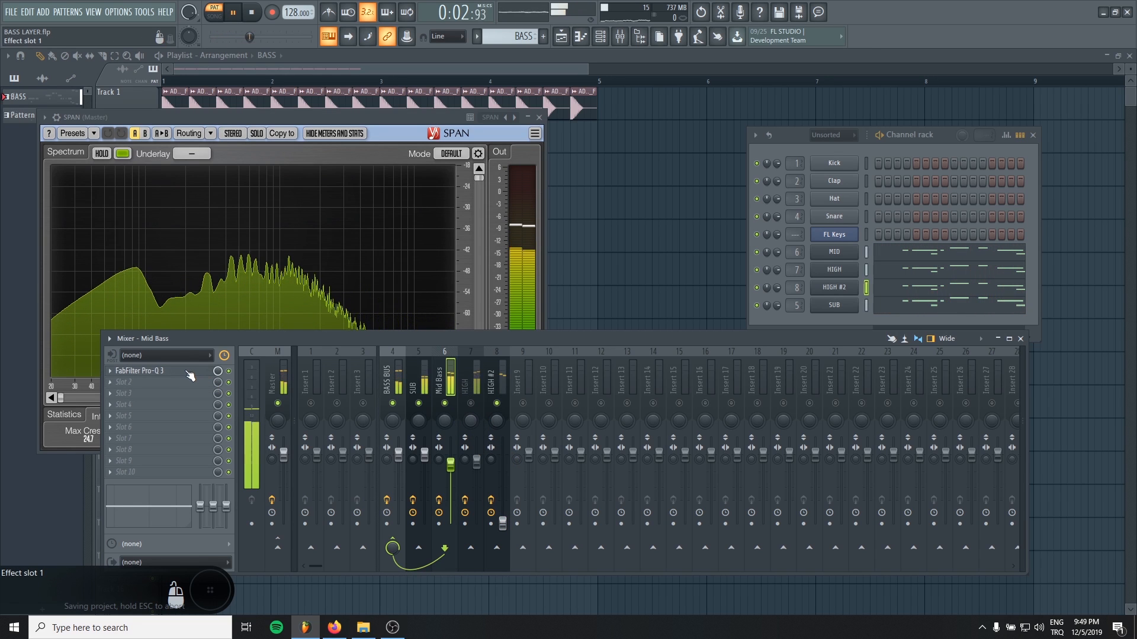
Load CamelCrusher into an empty HIGH insert slot, keeping the British Clean patch
click(139, 371)
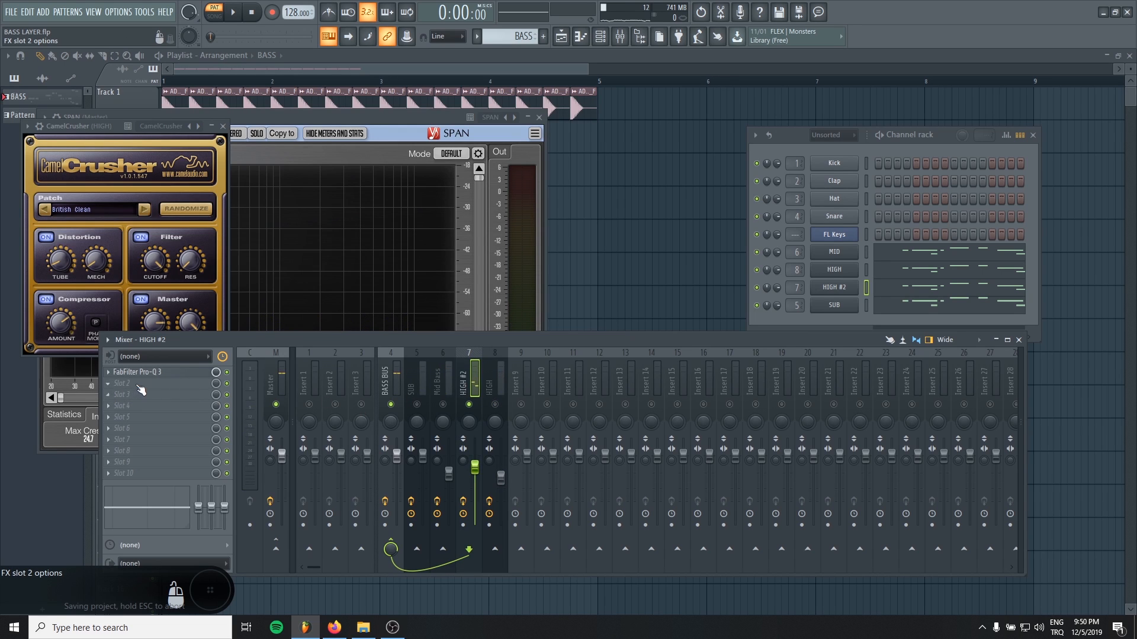
Insert CamelCrusher British Clean above Pro-Q 3 on HIGH #2 and close the windows
click(132, 384)
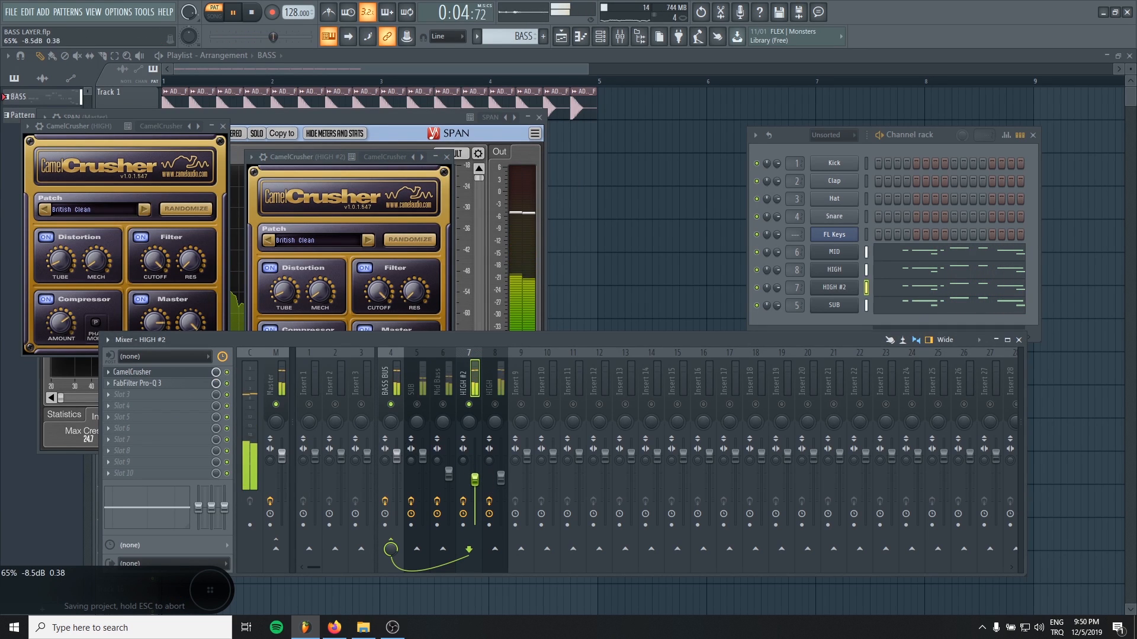
drag(474, 464, 475, 482)
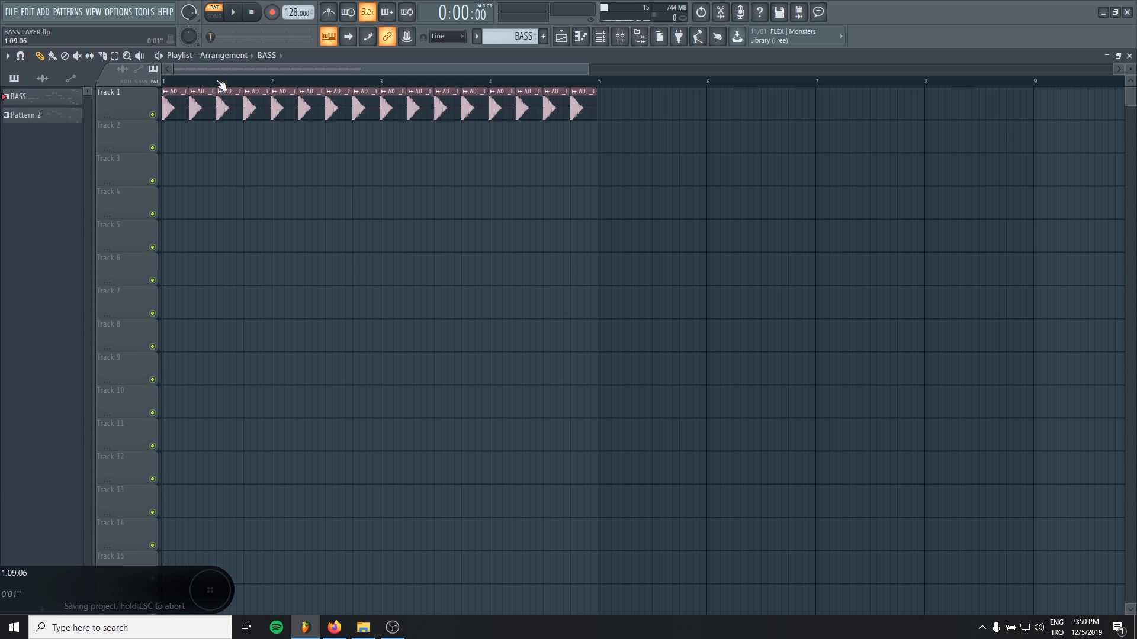
Paint the BASS pattern on Track 2 under the kick and play the song
click(214, 15)
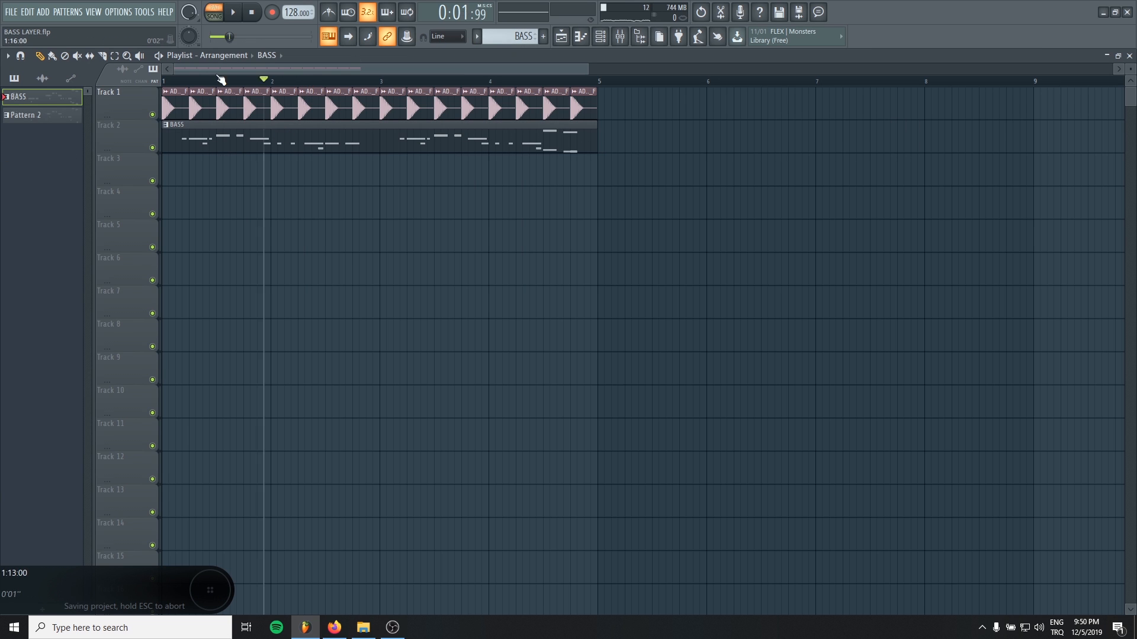
click(231, 12)
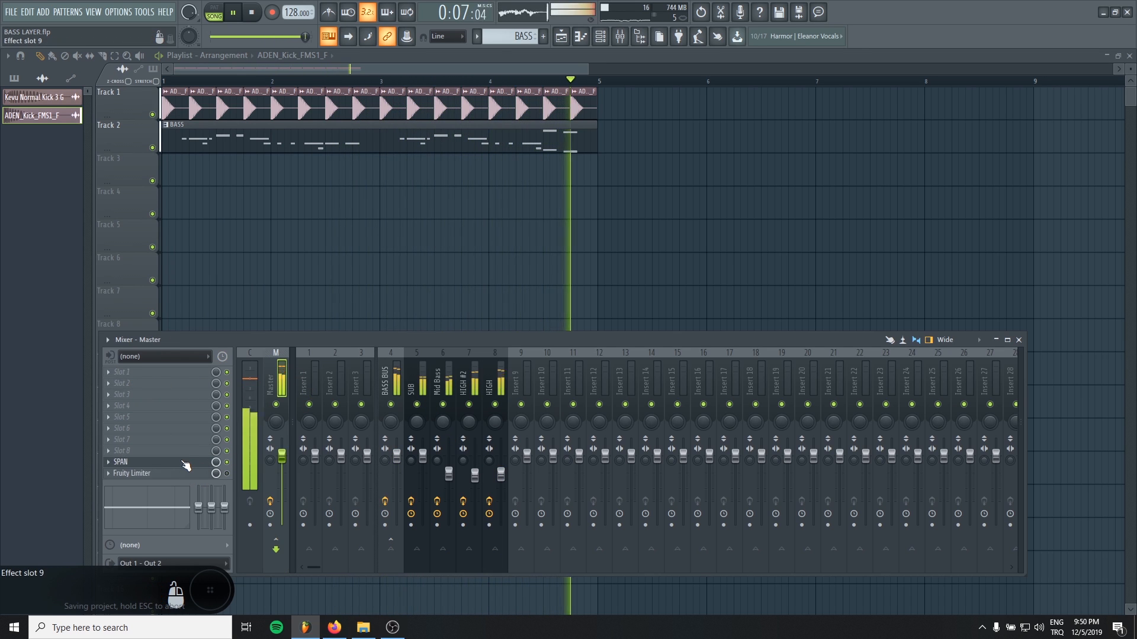
Reopen the mixer and bring up the plugin list for BASS BUS slot 1
click(121, 462)
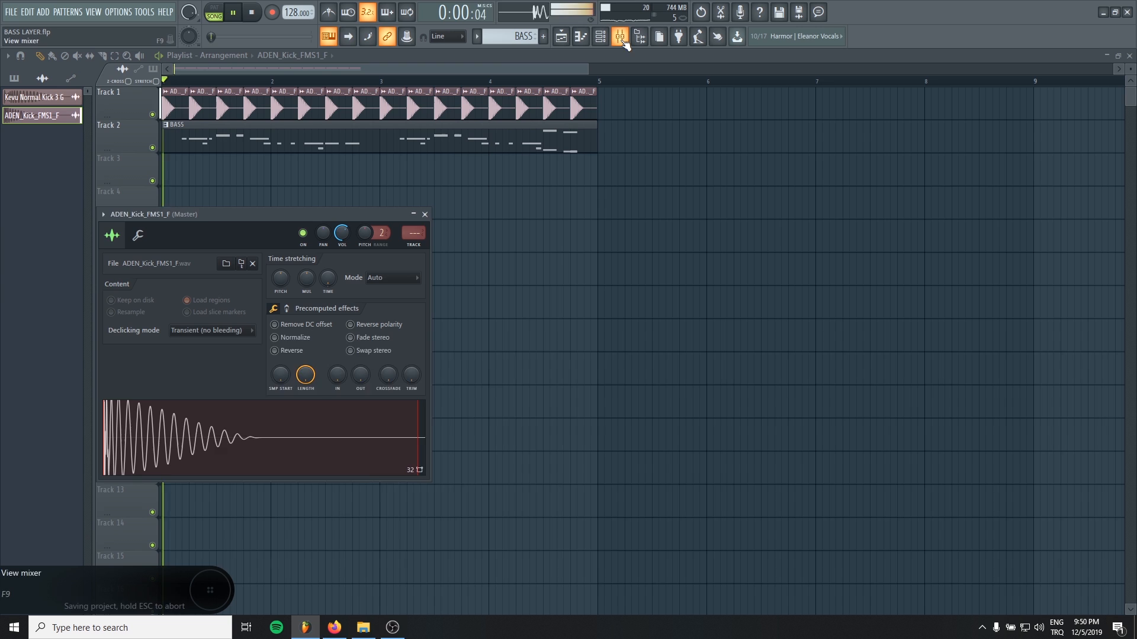
click(618, 36)
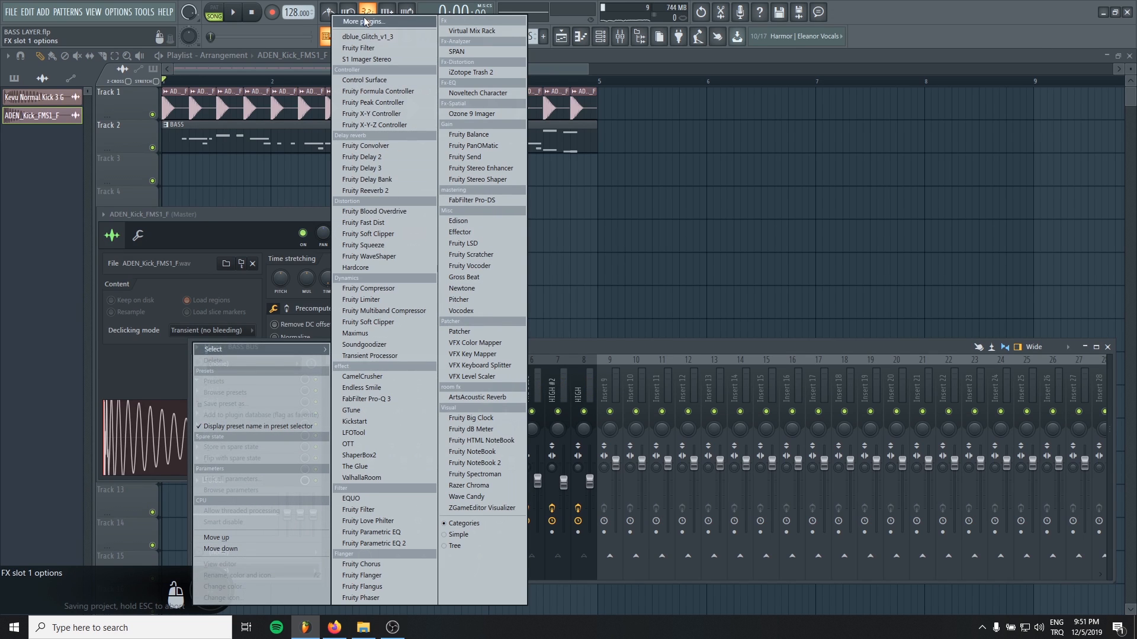
Put The Glue on the bass bus with the 'the glue' mastering preset and −4.4 dB threshold
click(356, 466)
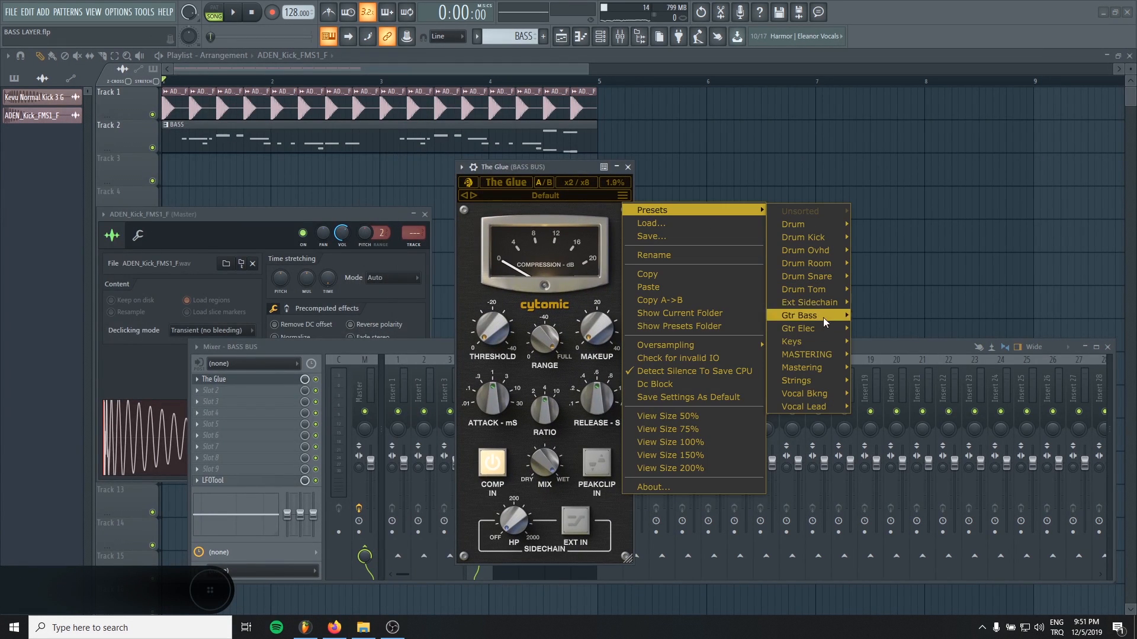
mouse_move(805, 355)
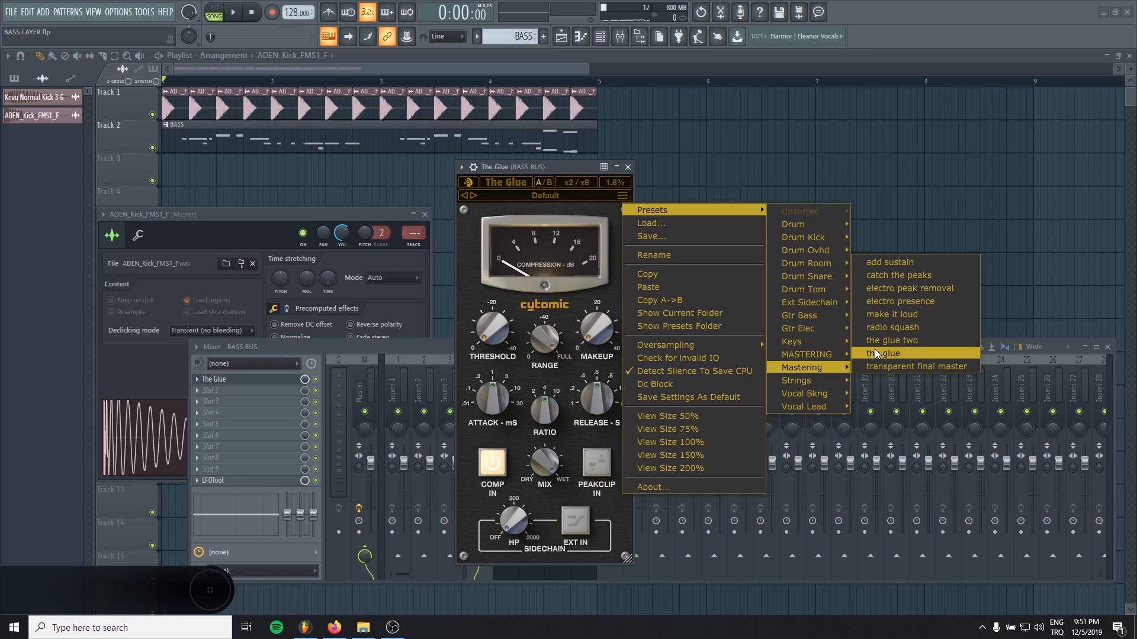
click(884, 354)
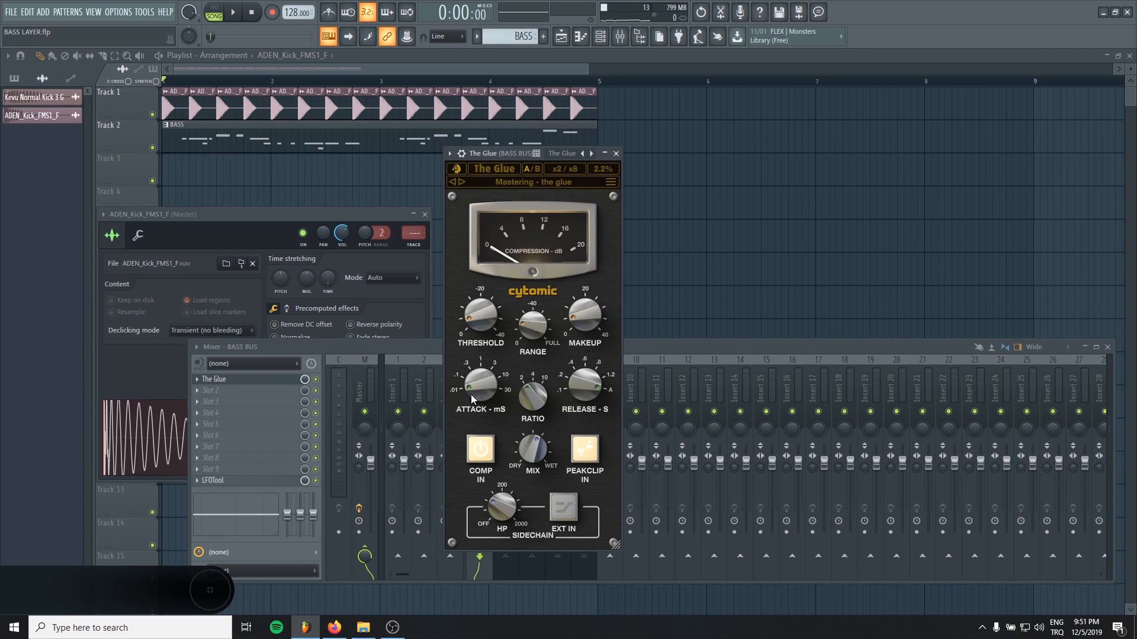
drag(583, 384, 584, 381)
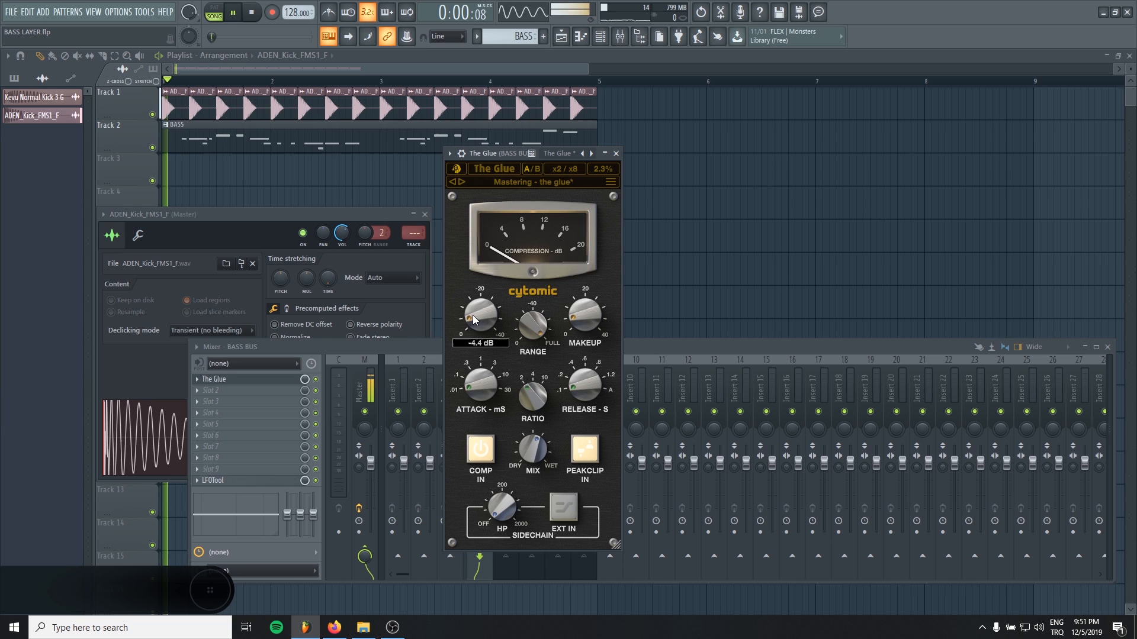
drag(479, 312, 475, 323)
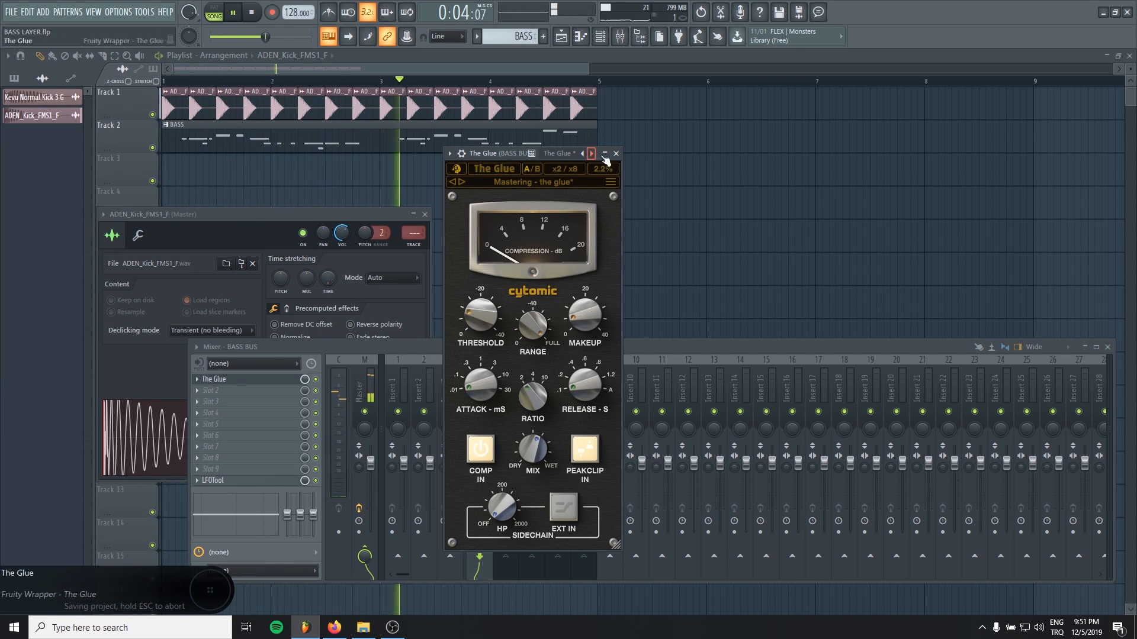
click(614, 153)
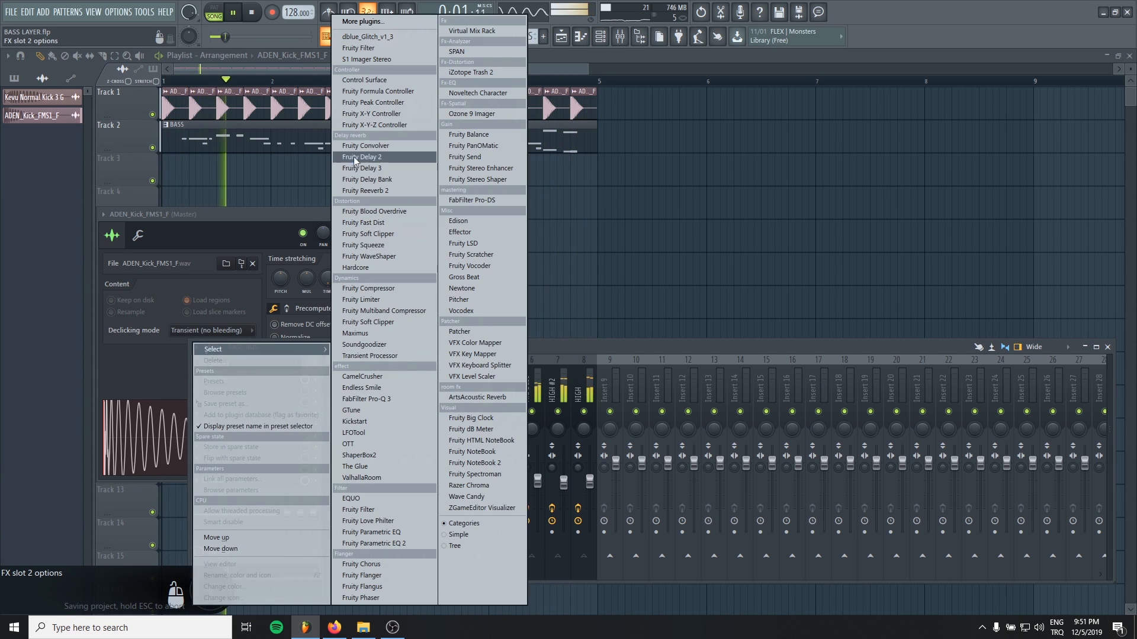
Add Pro-Q 3 to BASS BUS slot 2 with a −8.57 dB bell cut at 754 Hz
click(366, 399)
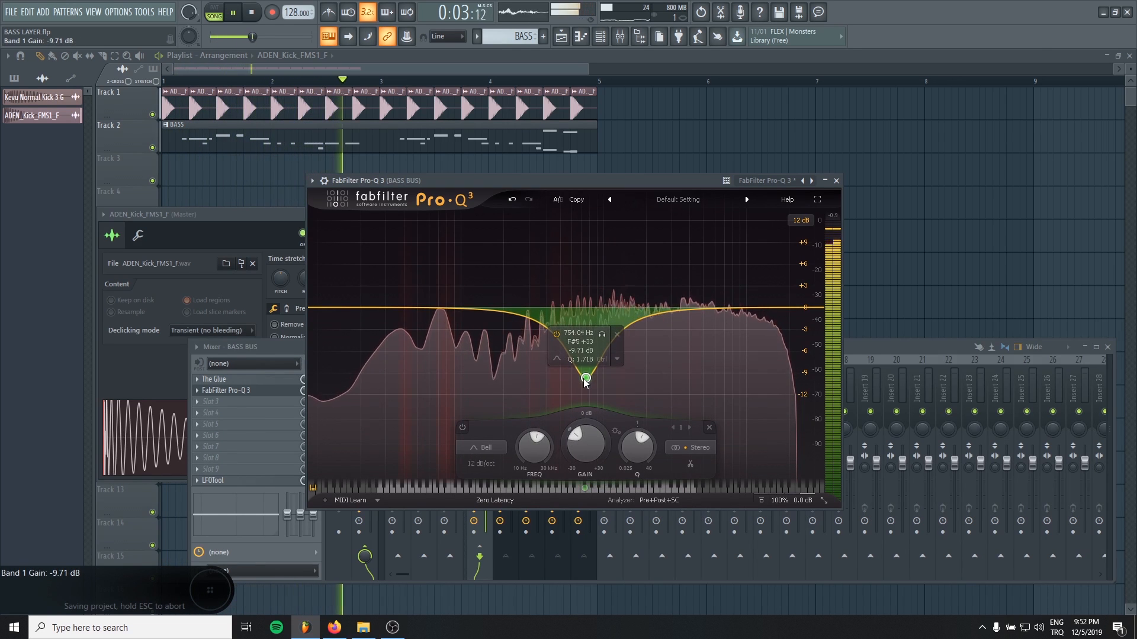
drag(584, 377, 585, 369)
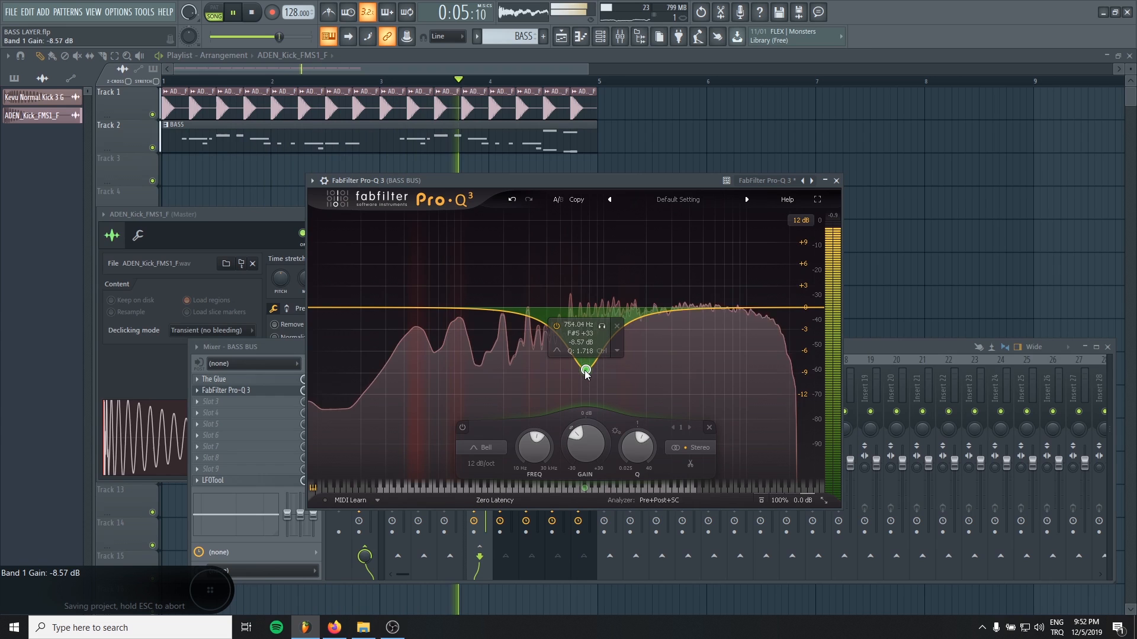
drag(585, 372, 585, 364)
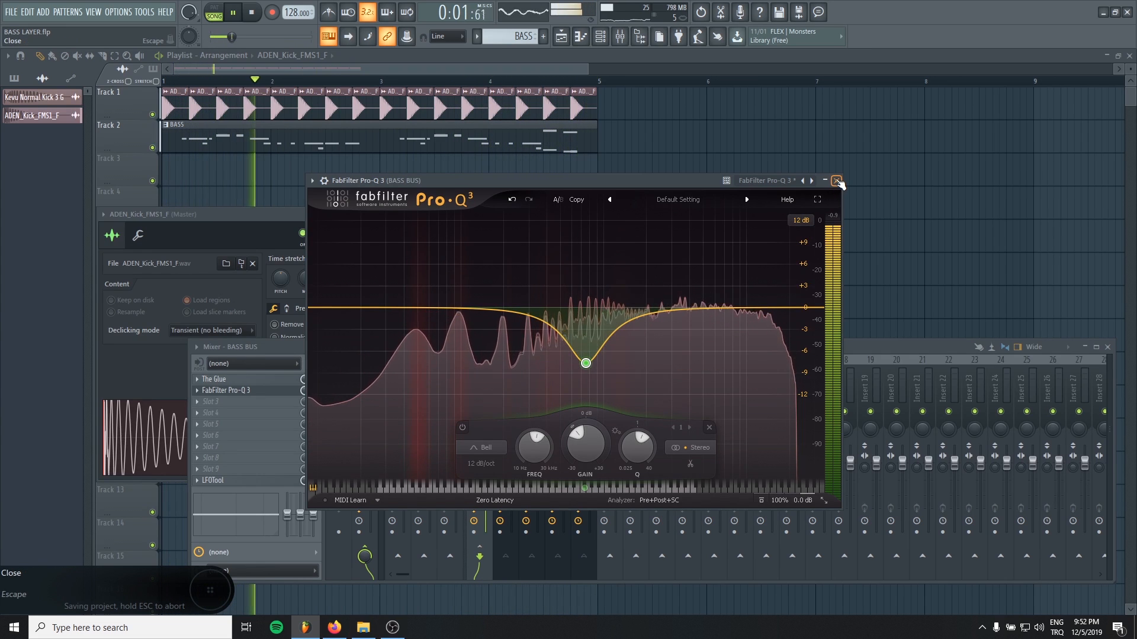
click(837, 181)
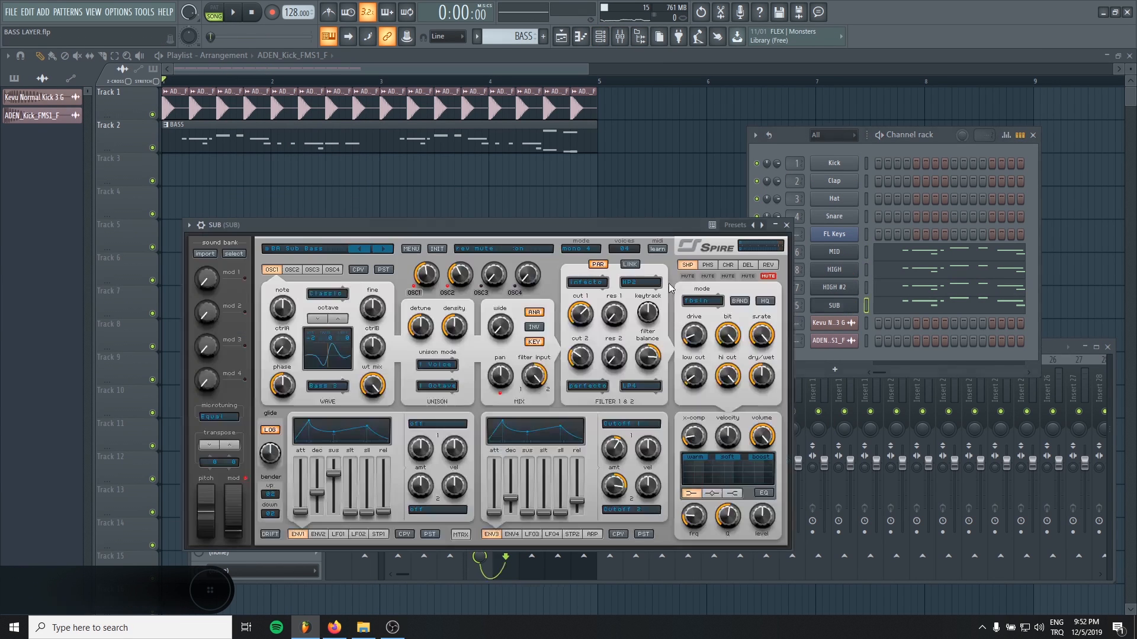
Close the SUB Spire window and select the SUB mixer insert
click(785, 225)
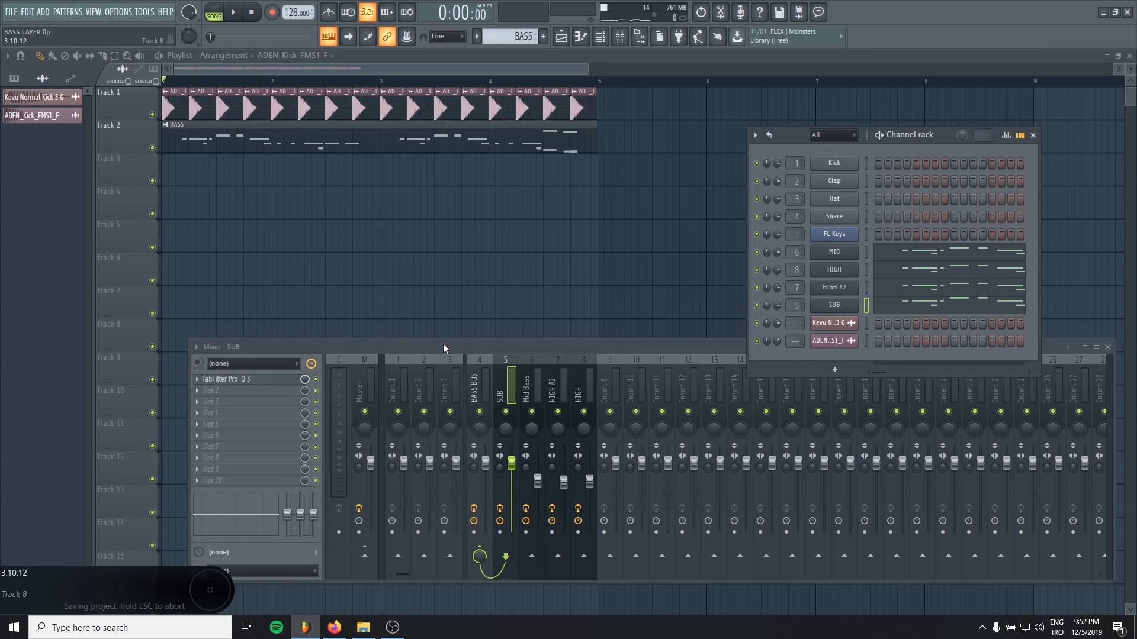
click(230, 13)
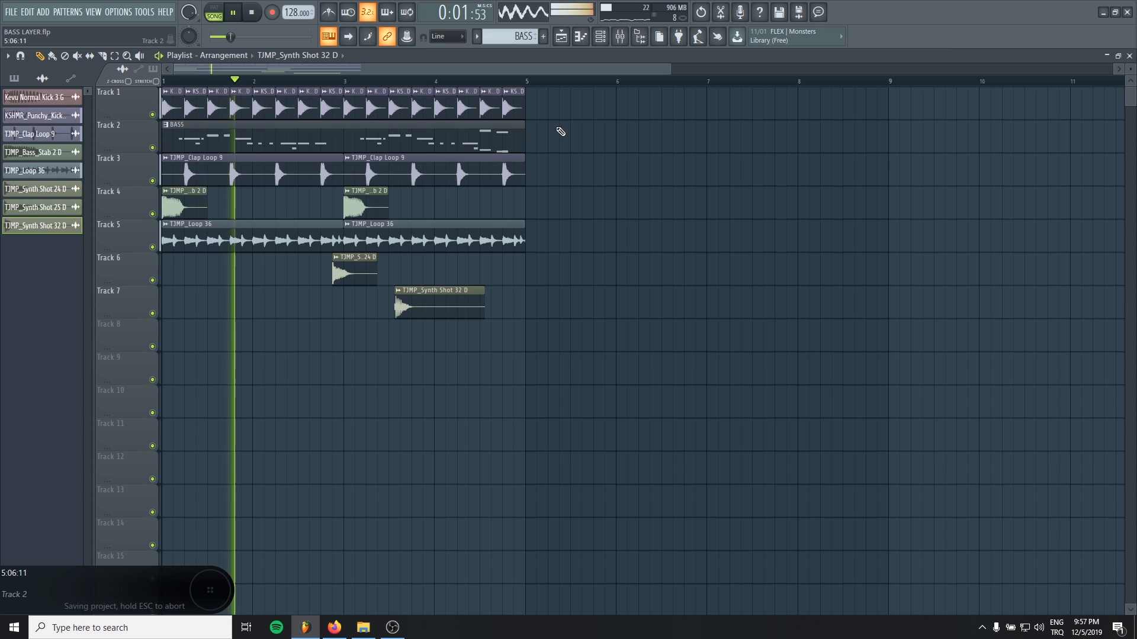
Reopen the mixer, now showing tracks 9–11 for the newly added samples
click(620, 36)
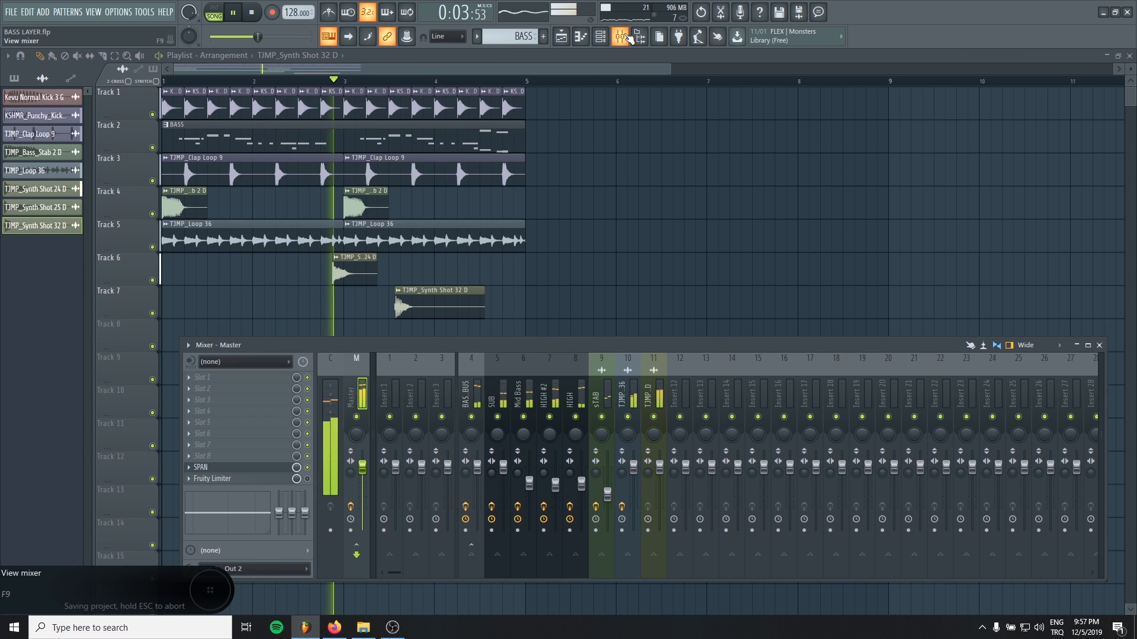